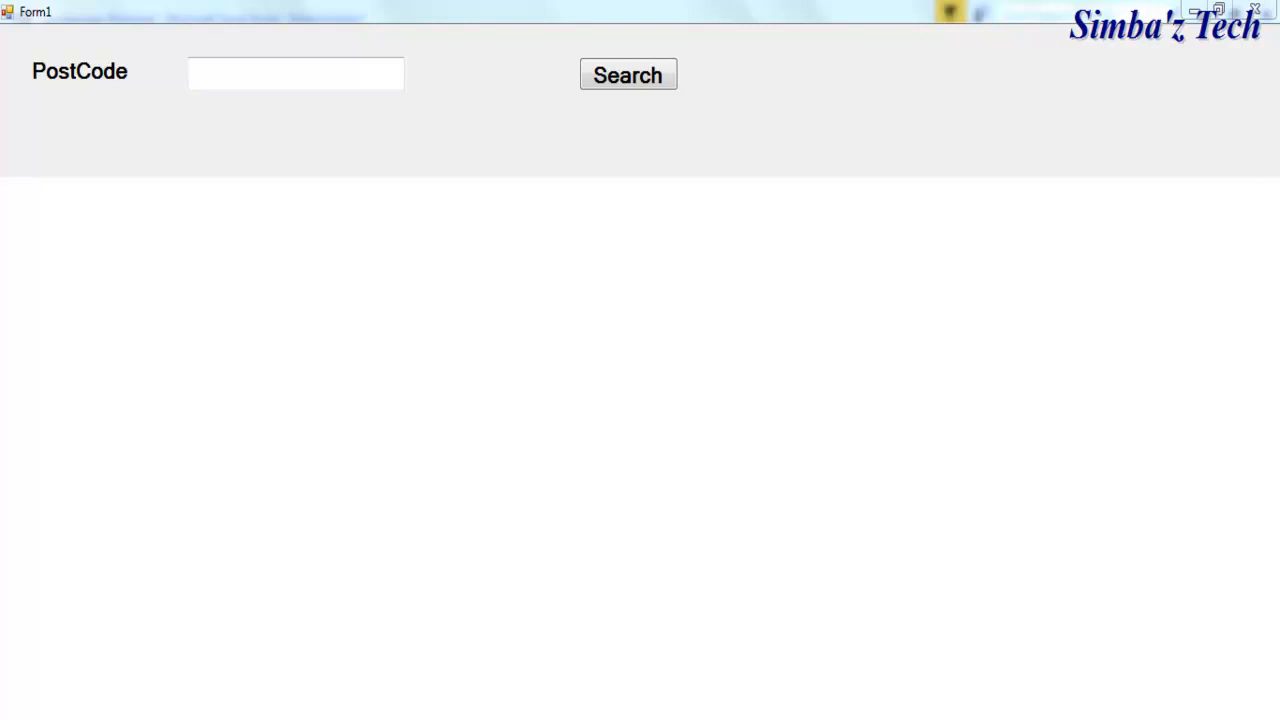
mouse_move(50, 489)
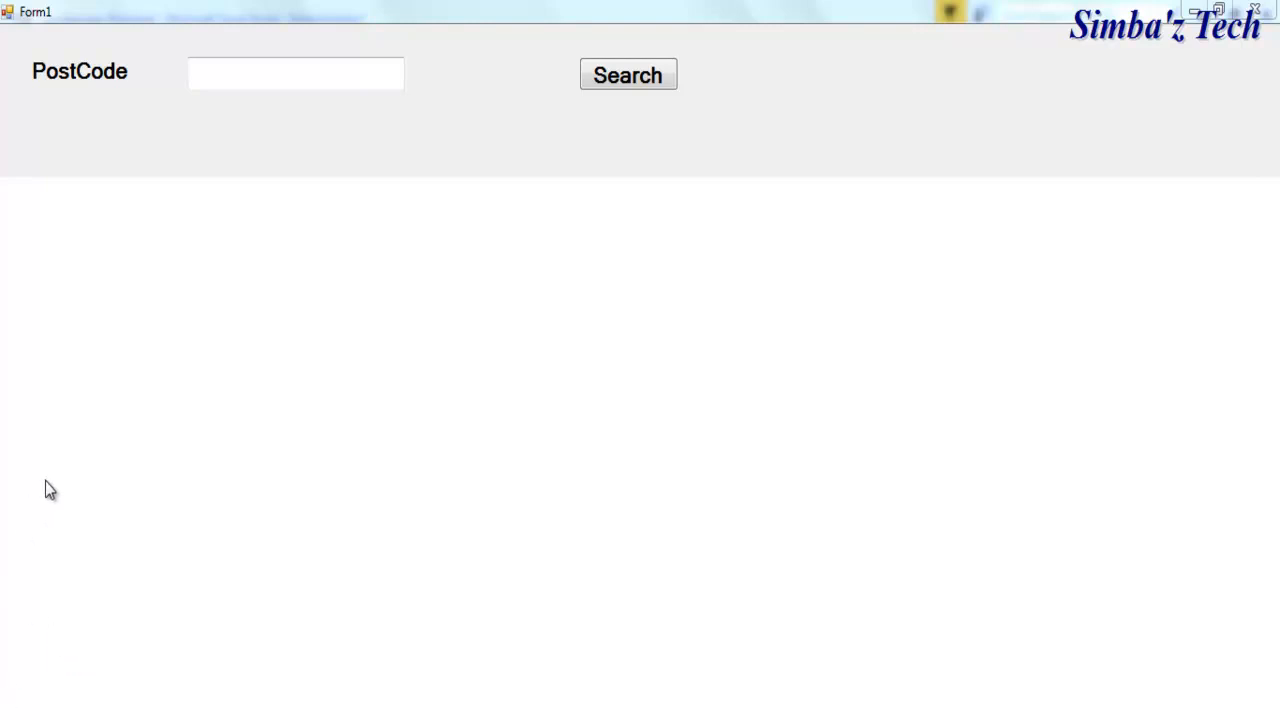
mouse_move(57, 432)
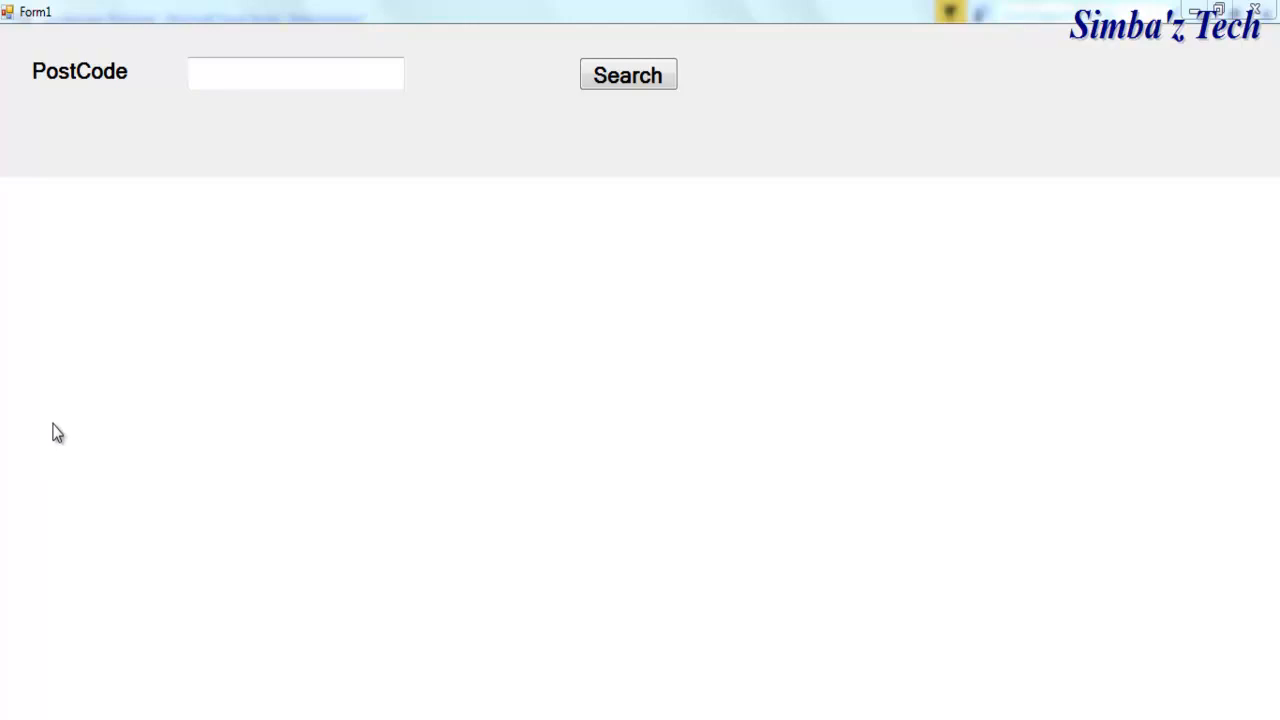
mouse_move(279, 372)
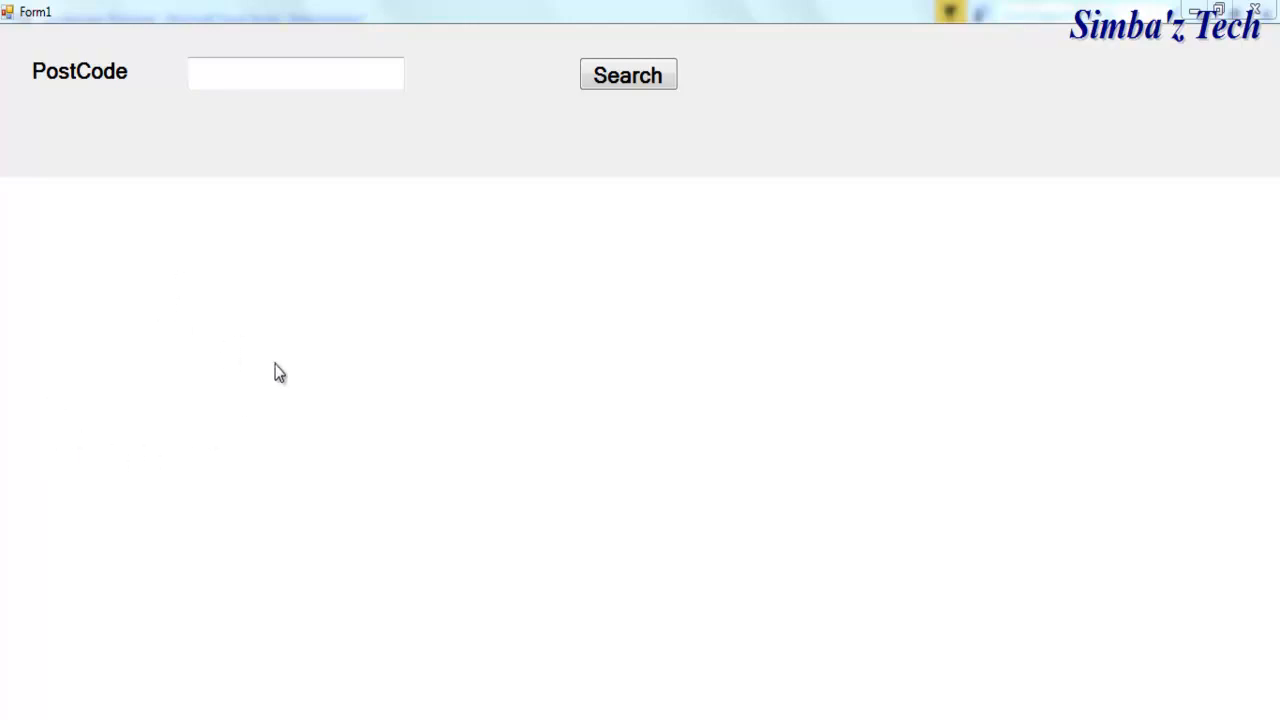
mouse_move(238, 160)
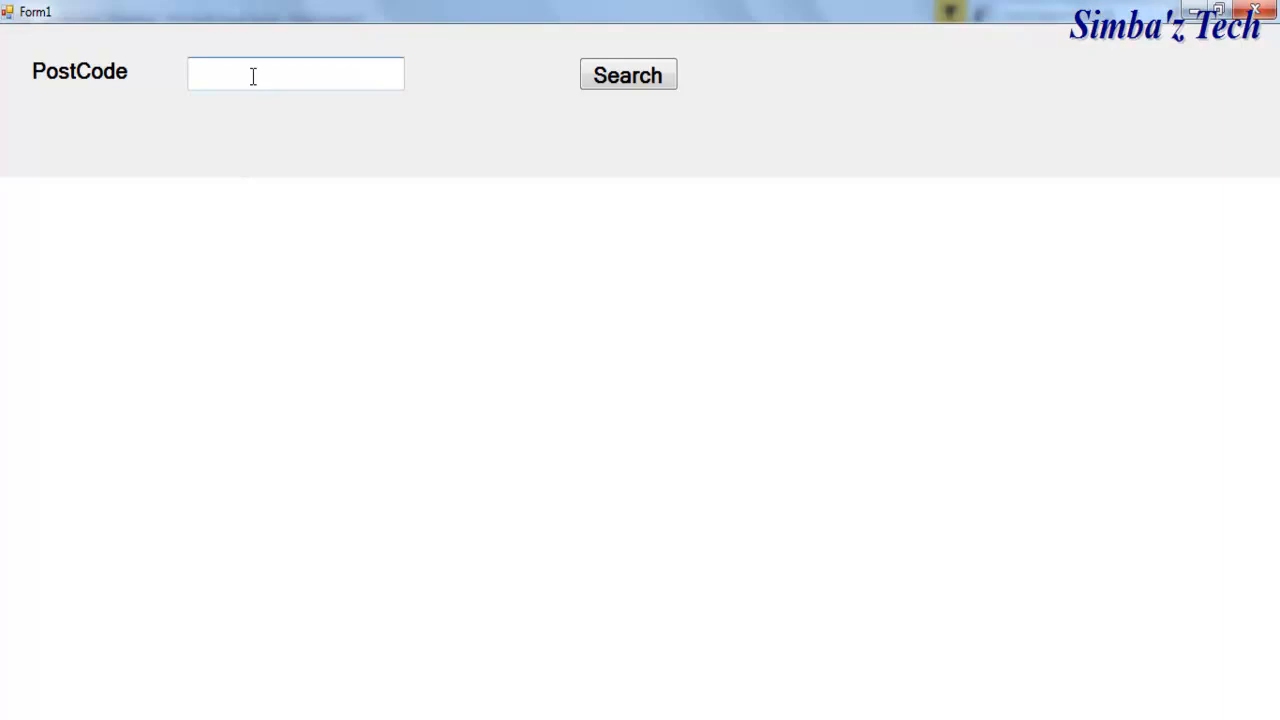
Step: Enter postcode w2 1nb in the running form's PostCode box and run Search
type("w2")
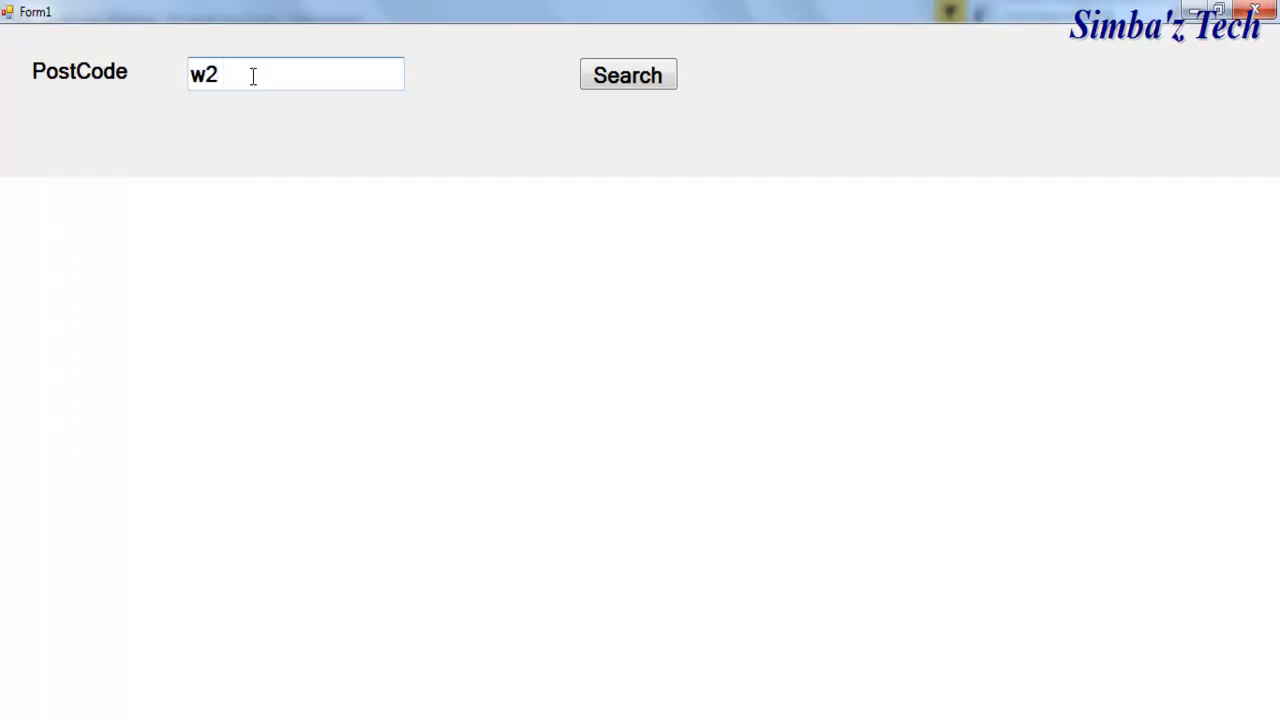
type("1nb")
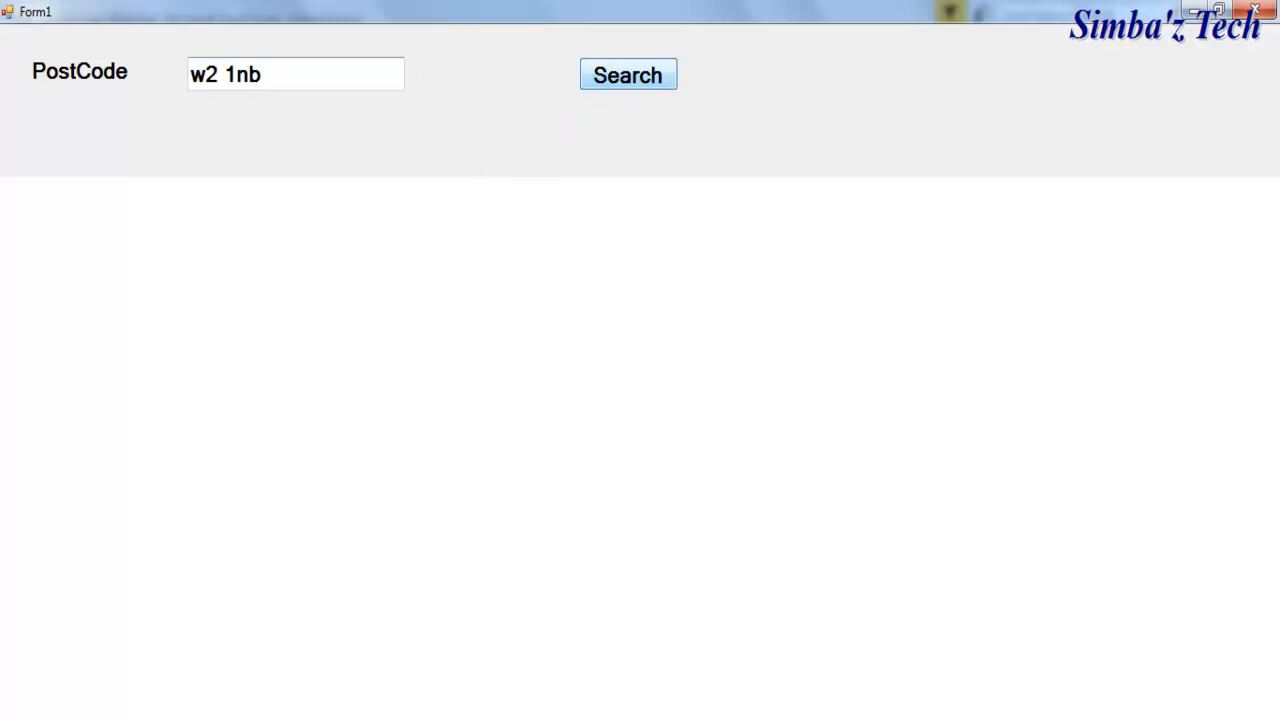
left_click(627, 74)
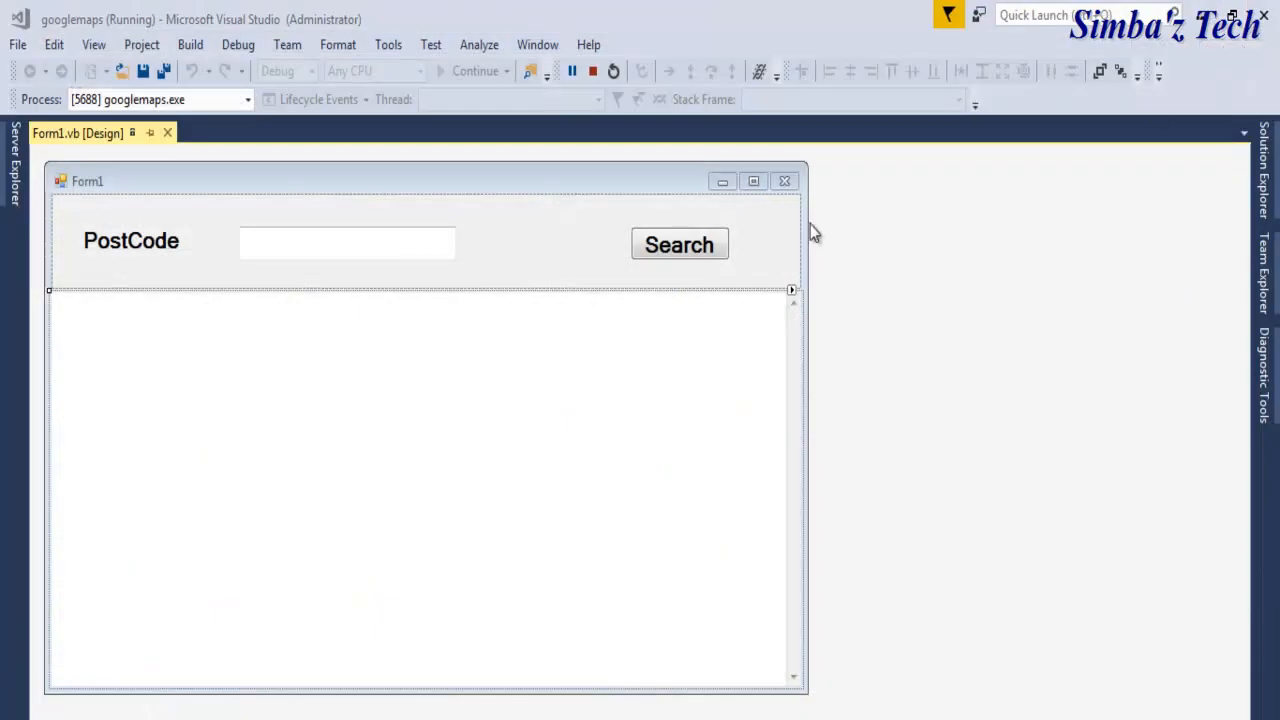
Step: Stop the running googlemaps app and begin a new googlemaple8 project
left_click(592, 70)
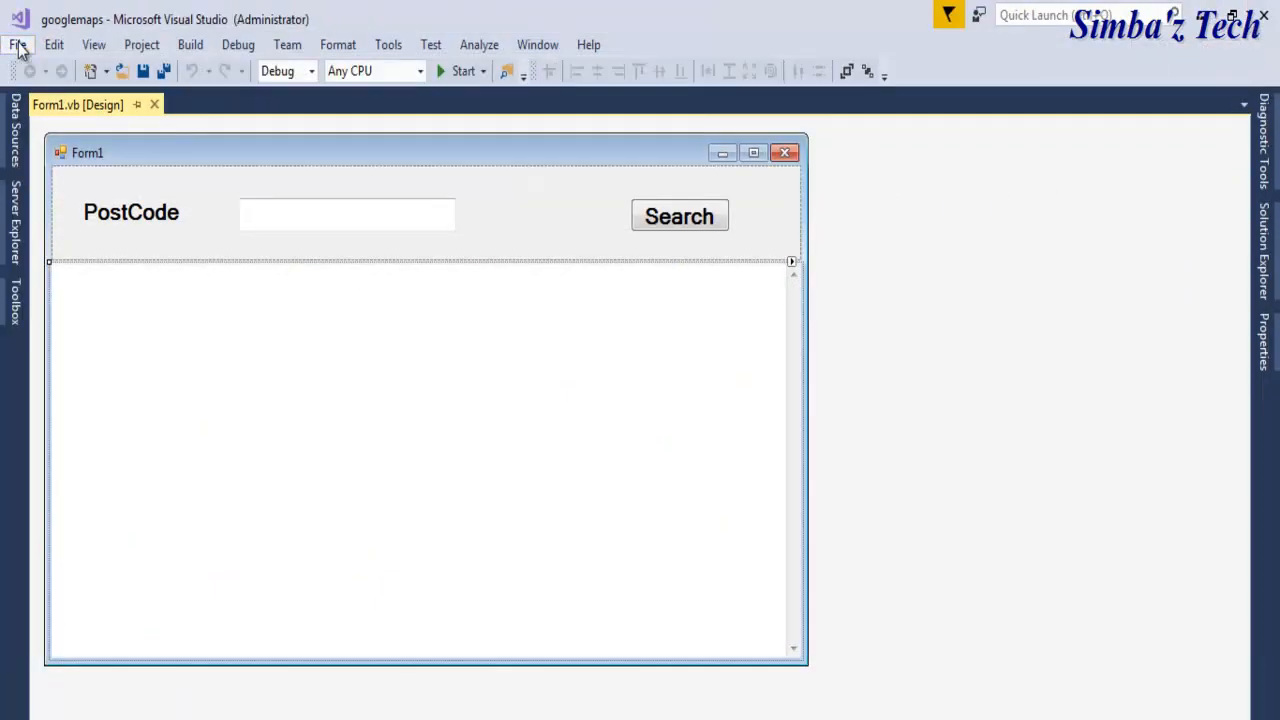
left_click(16, 44)
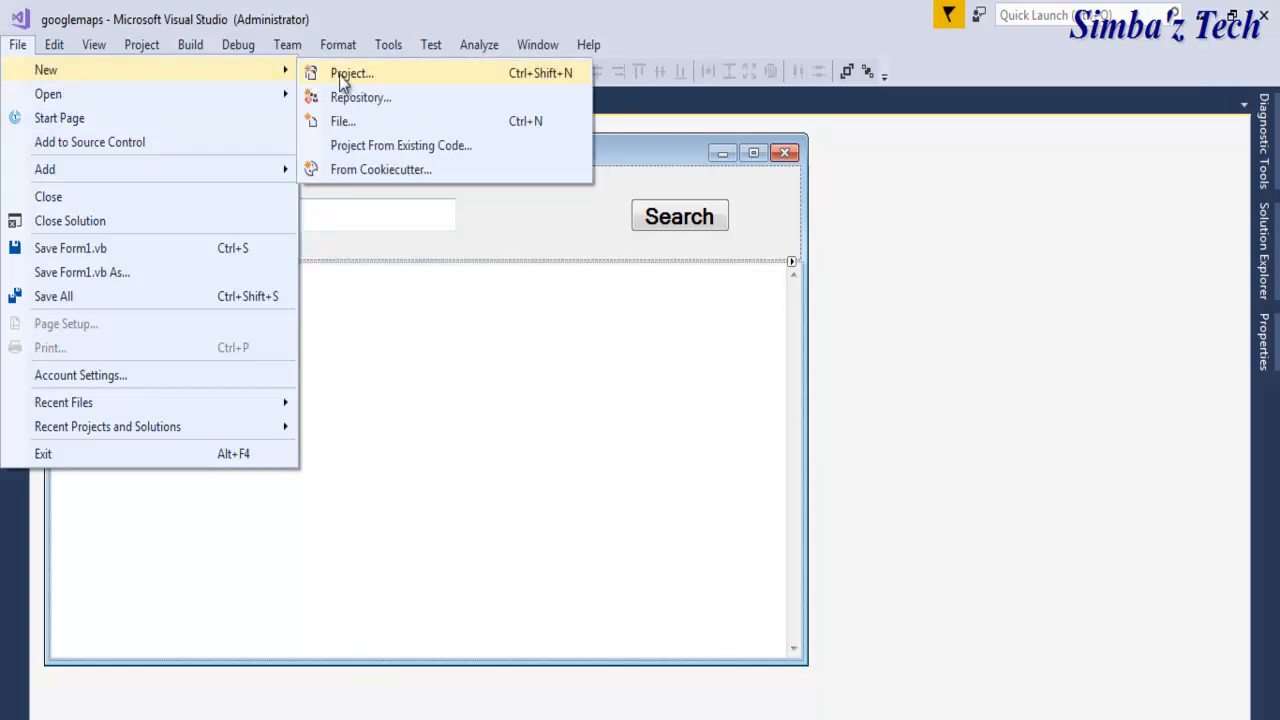
mouse_move(914, 412)
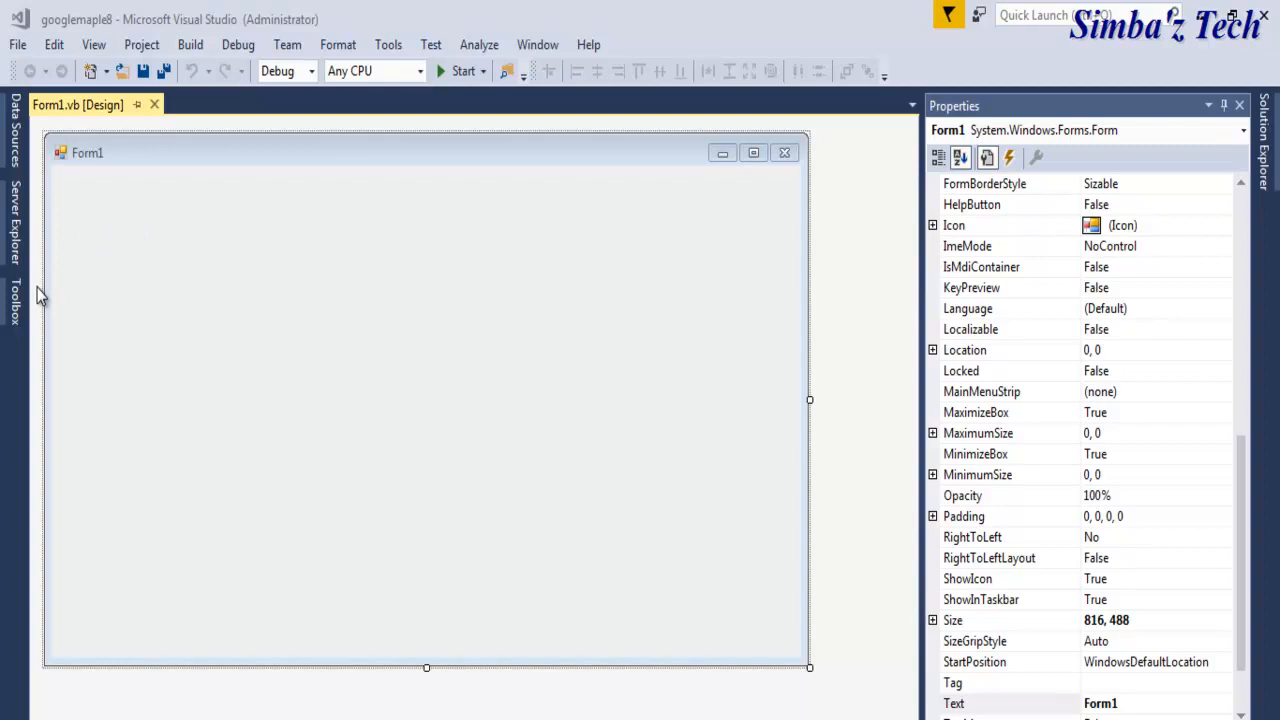
Step: Add a SplitContainer from the Toolbox's All Windows Forms list to Form1
left_click(14, 300)
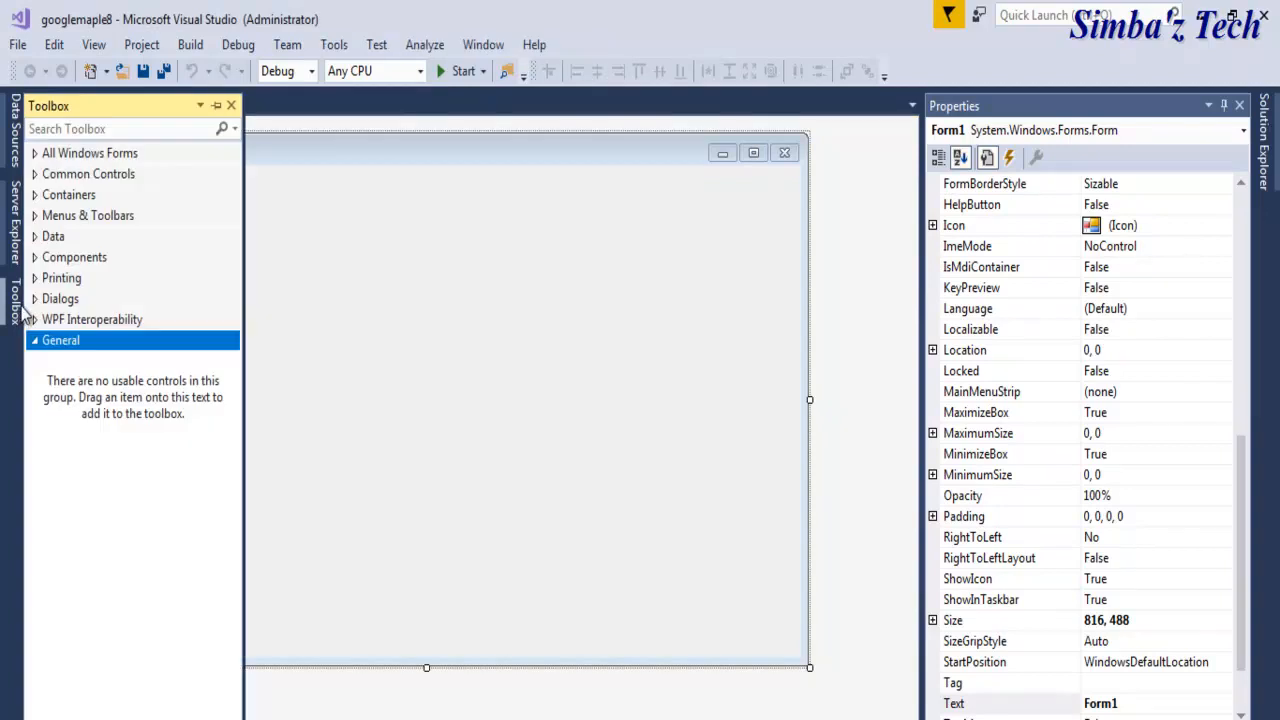
mouse_move(120, 160)
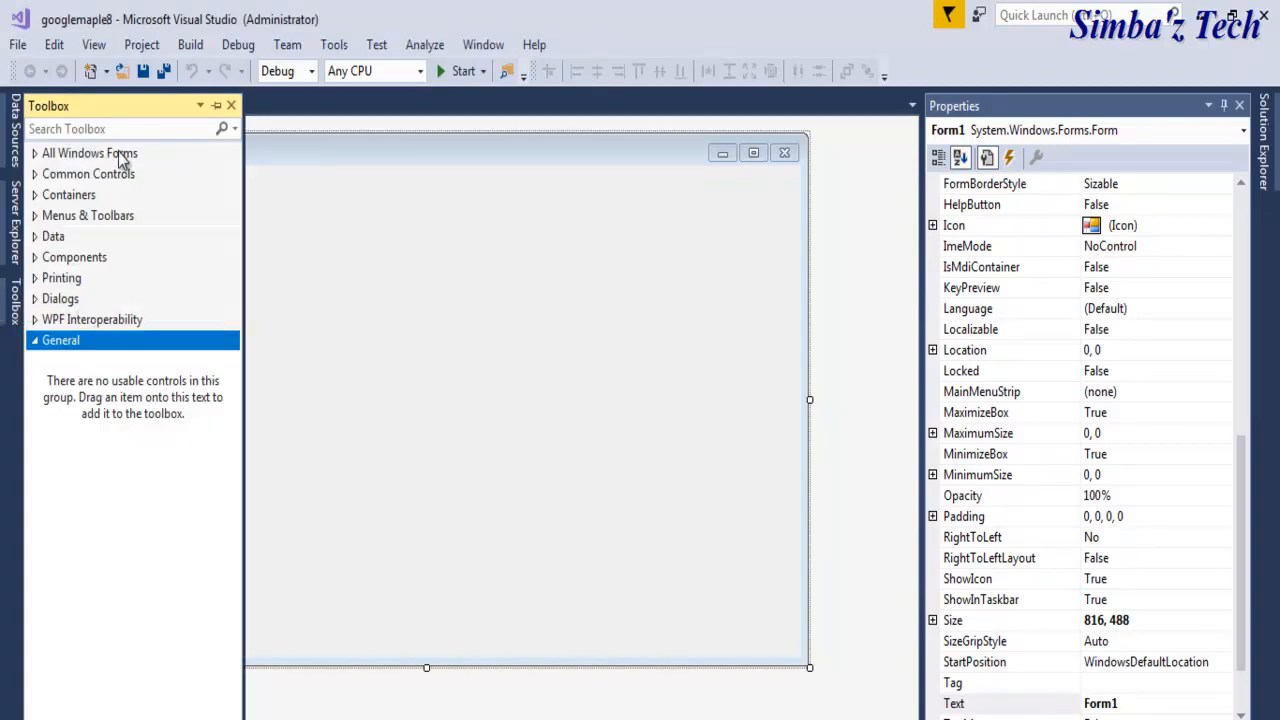
left_click(90, 152)
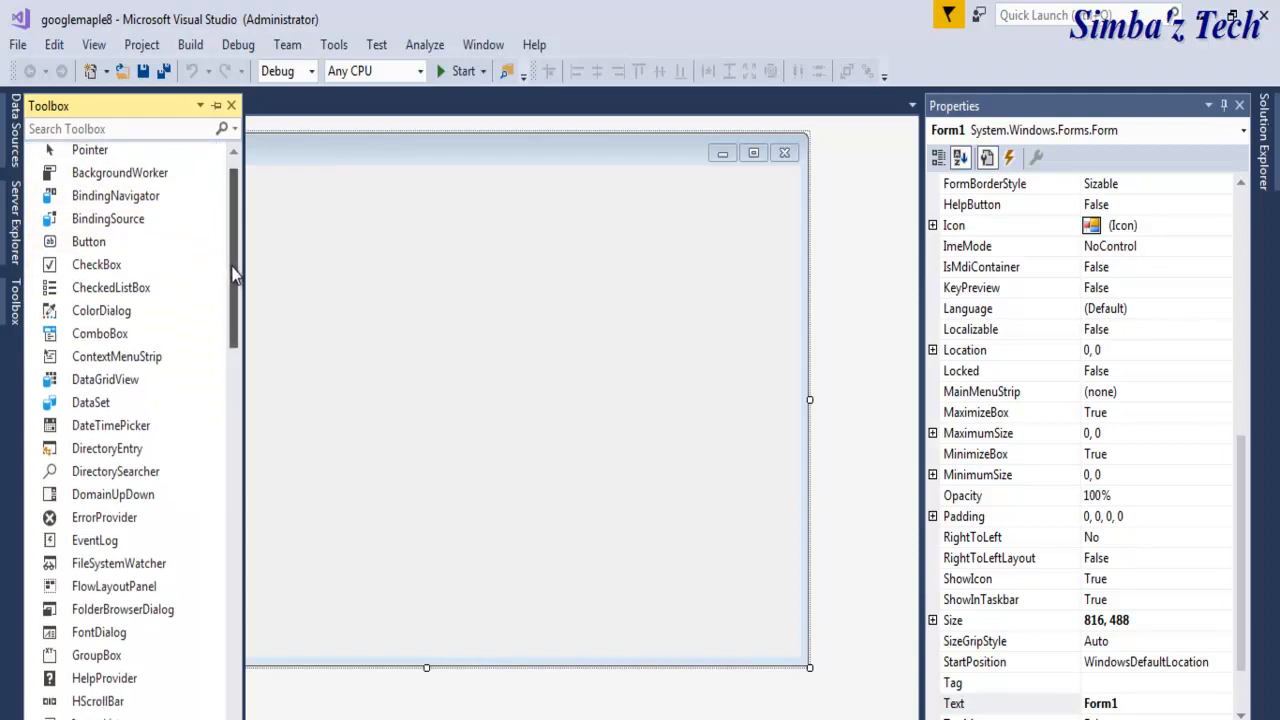
scroll("down", 3)
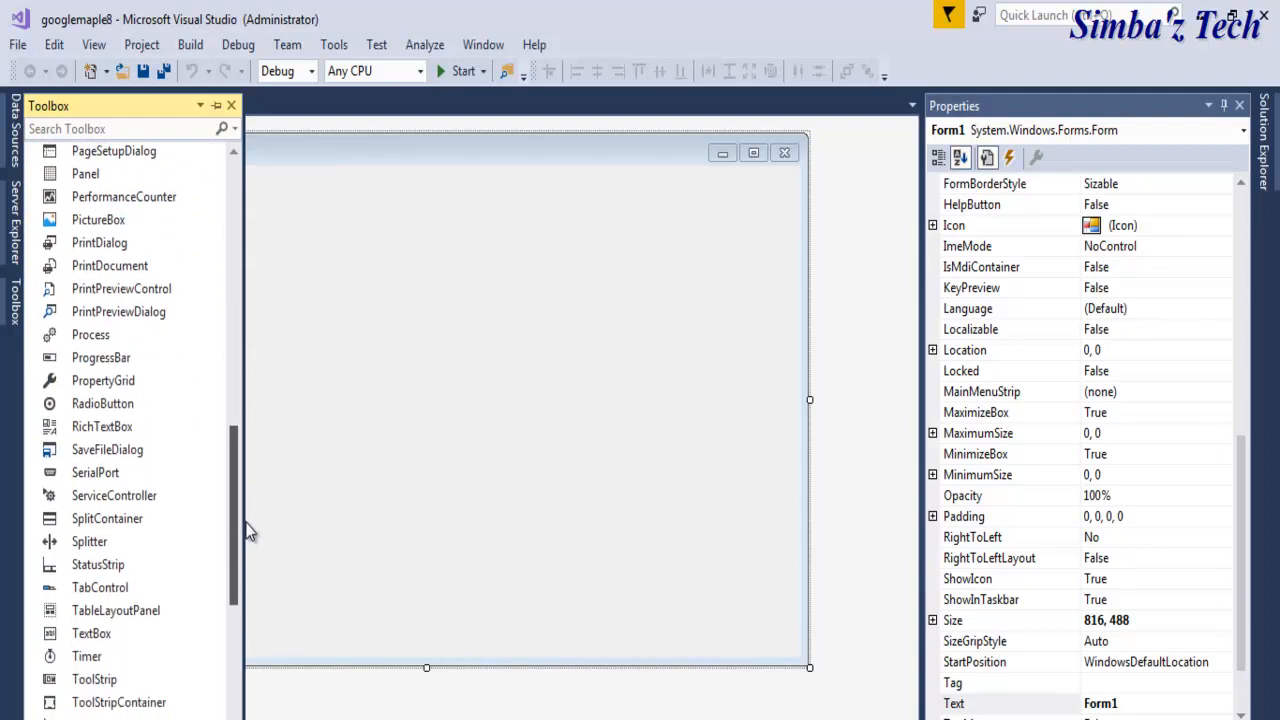
left_click(107, 518)
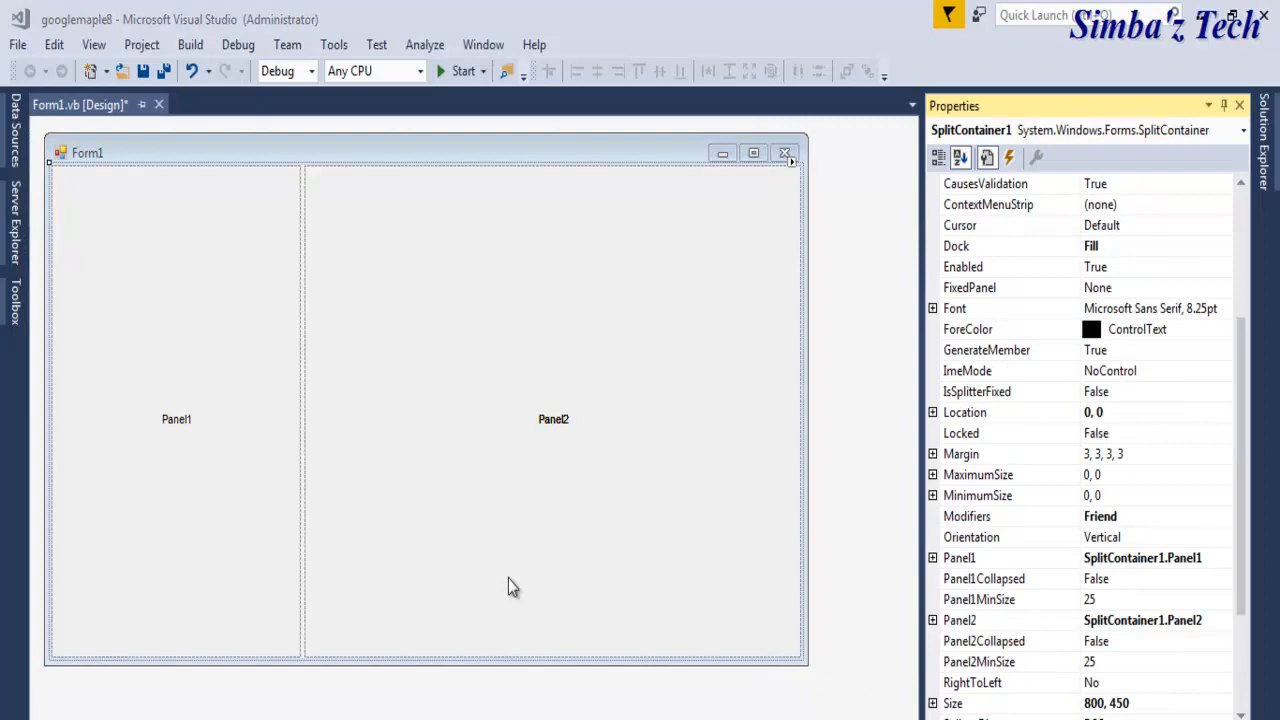
mouse_move(799, 475)
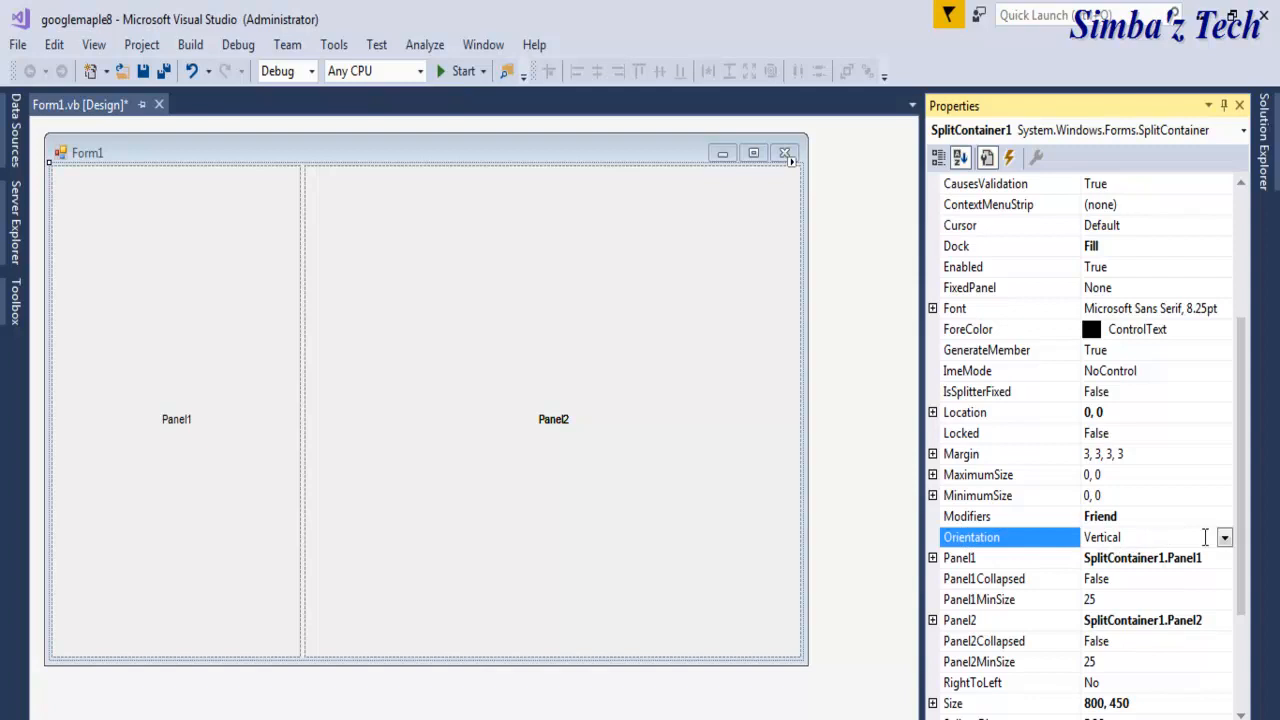
Step: Set SplitContainer1 Orientation to Horizontal and drag the splitter up to shrink Panel1
left_click(1224, 537)
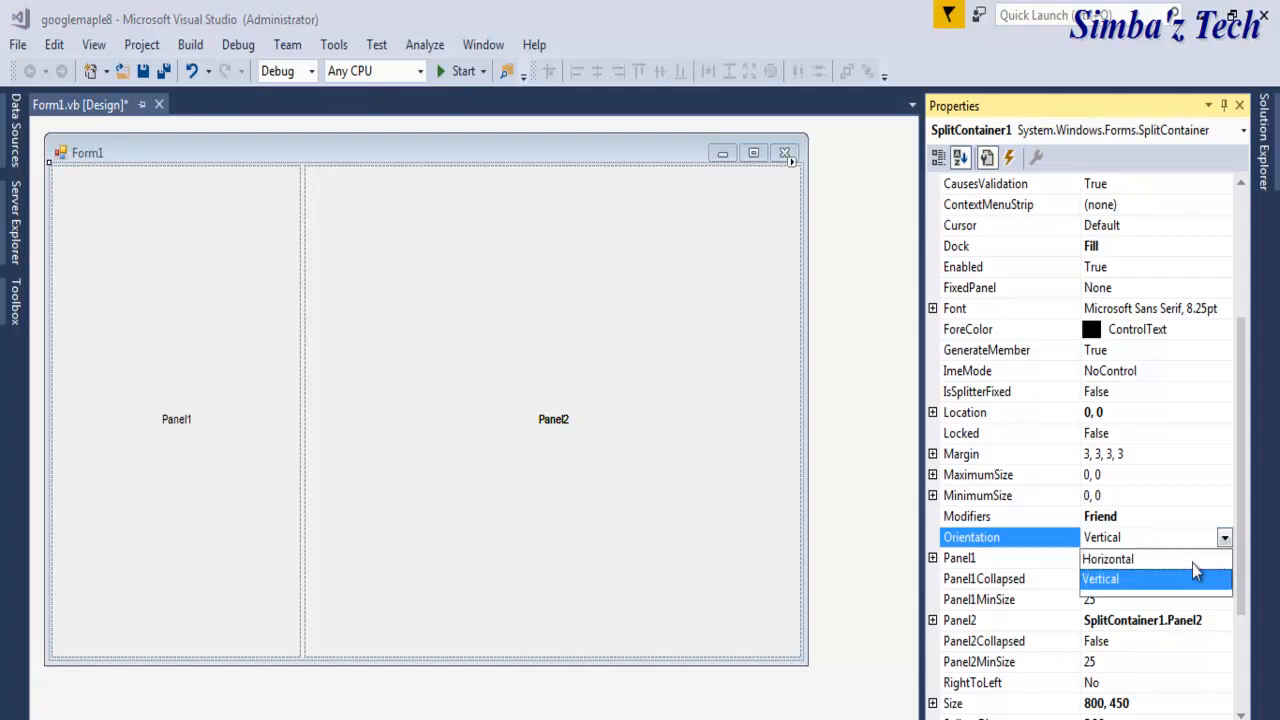
left_click(1107, 558)
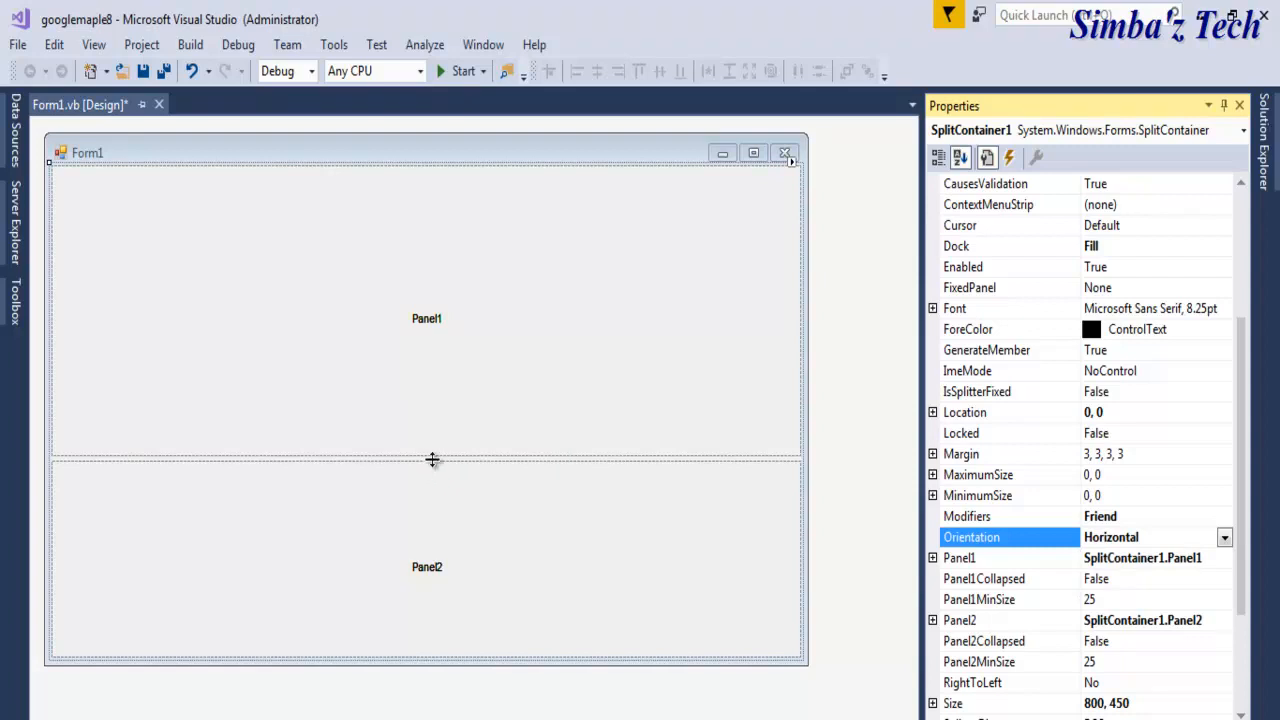
left_click(426, 300)
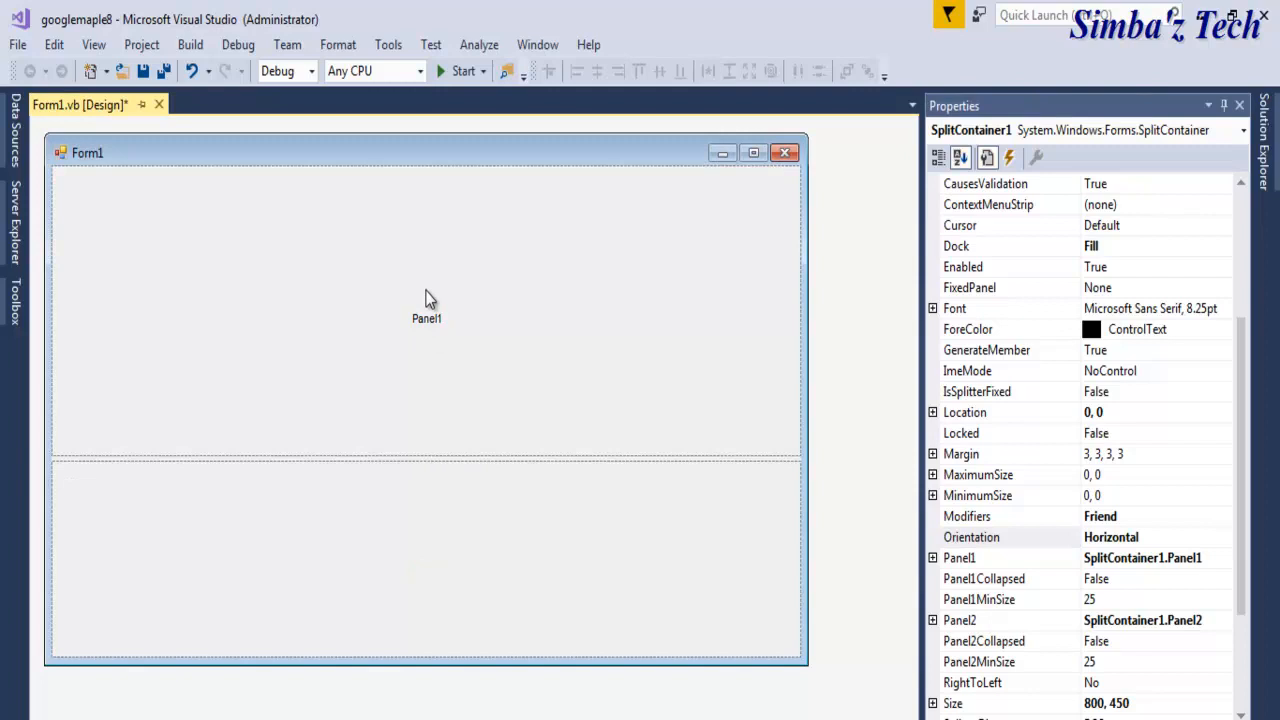
left_click_drag(426, 455, 426, 285)
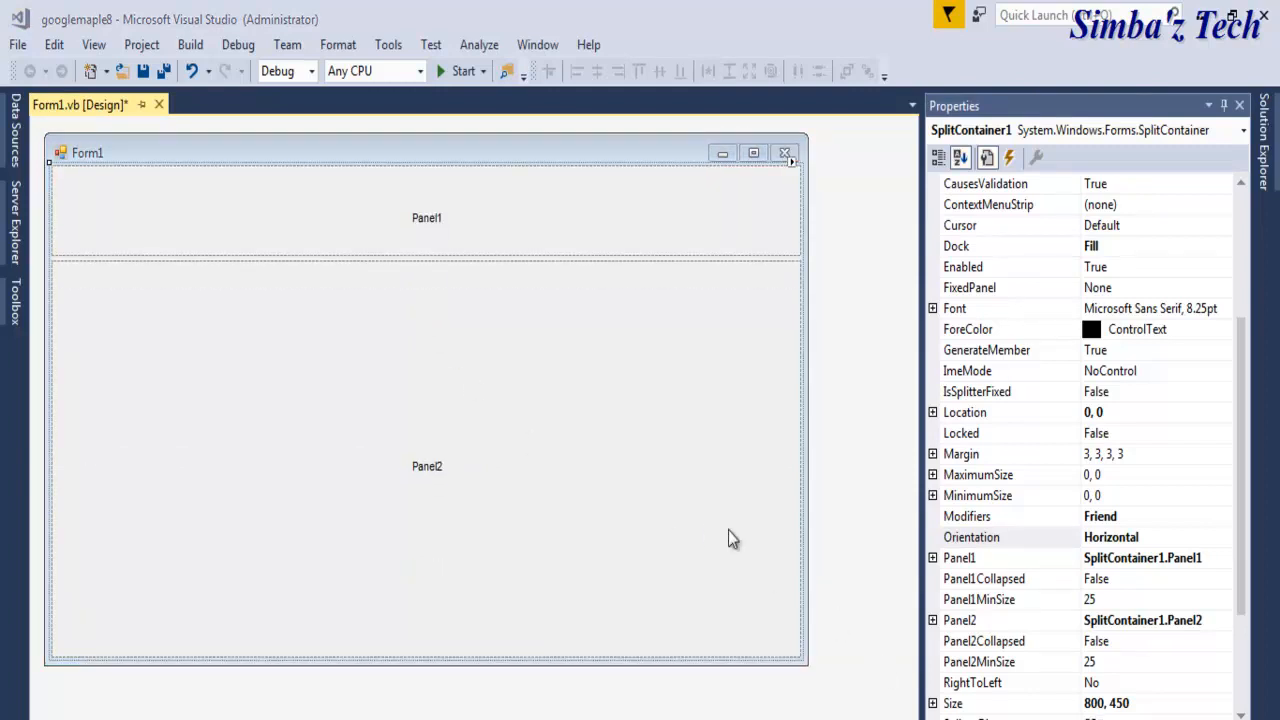
mouse_move(136, 342)
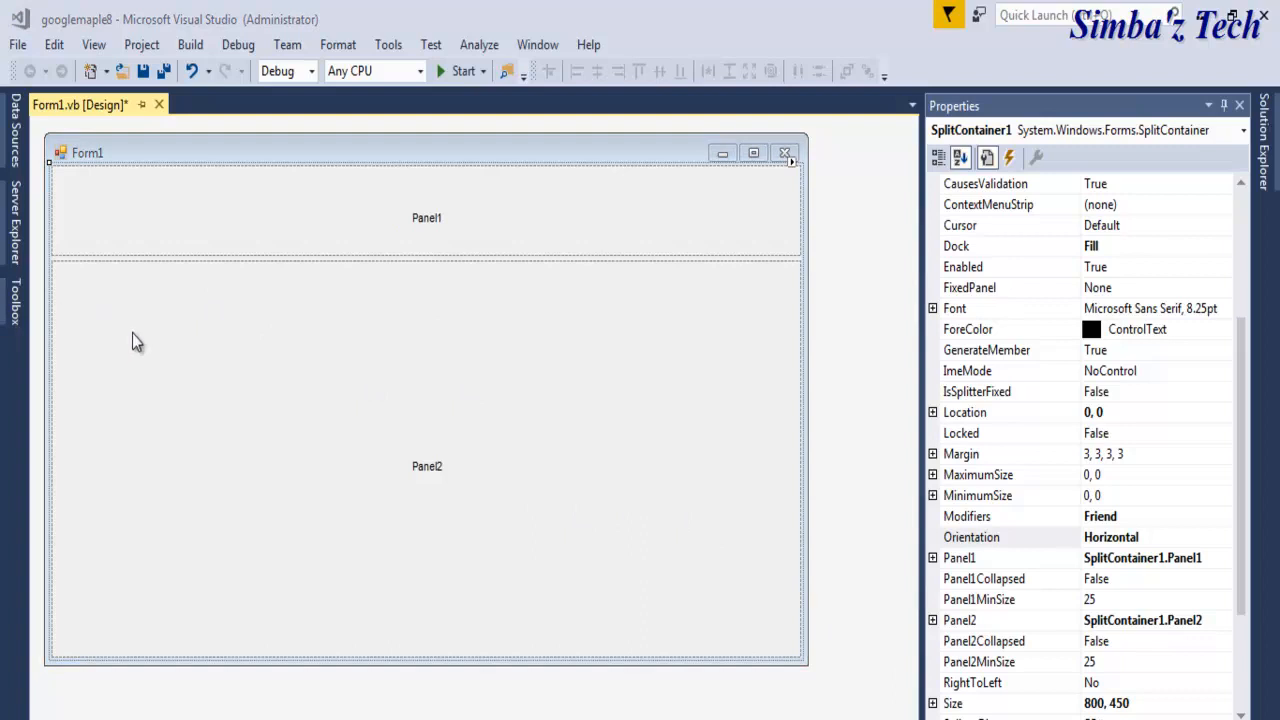
mouse_move(181, 427)
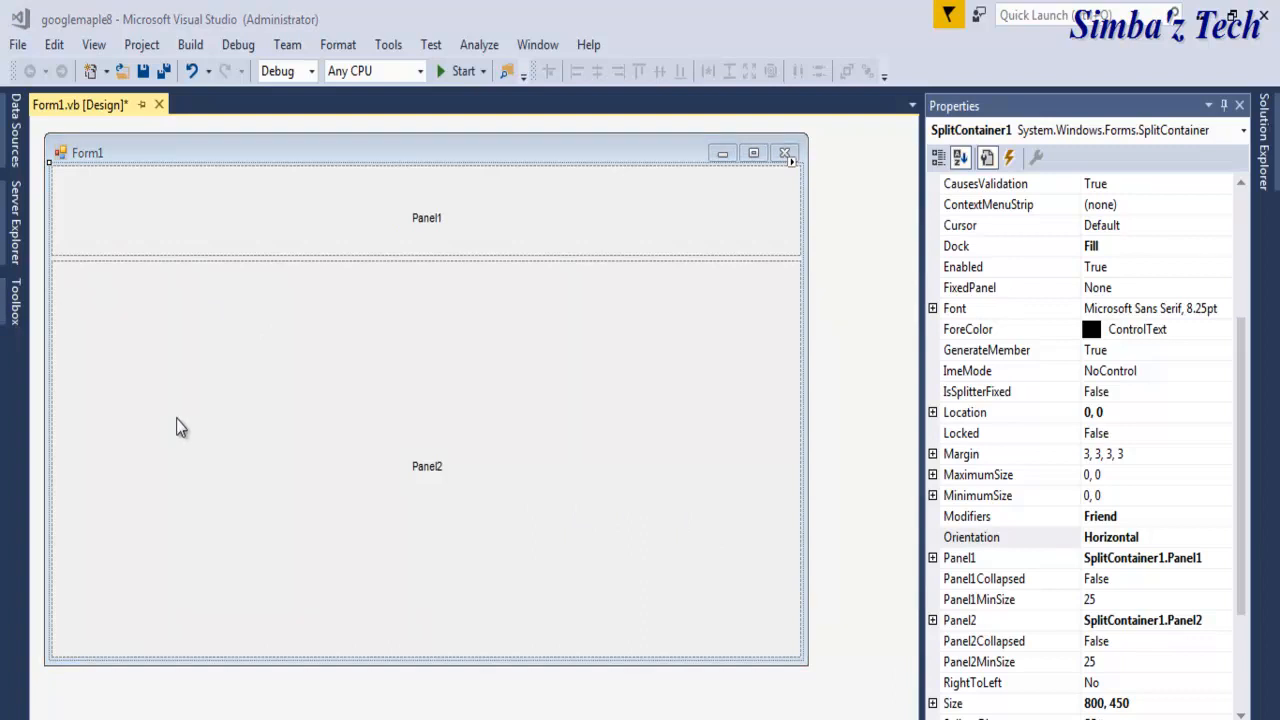
mouse_move(18, 310)
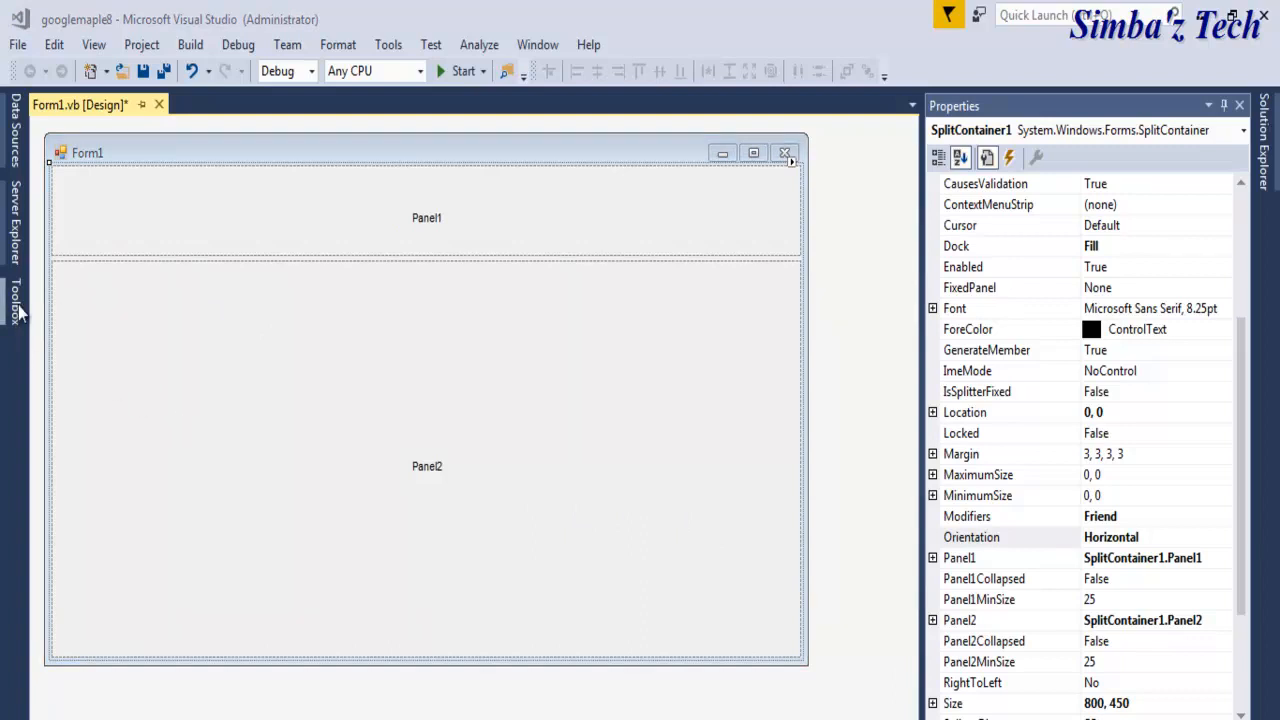
Step: Drag a Label, a TextBox and a Button from the Toolbox into SplitContainer1.Panel1
left_click(14, 295)
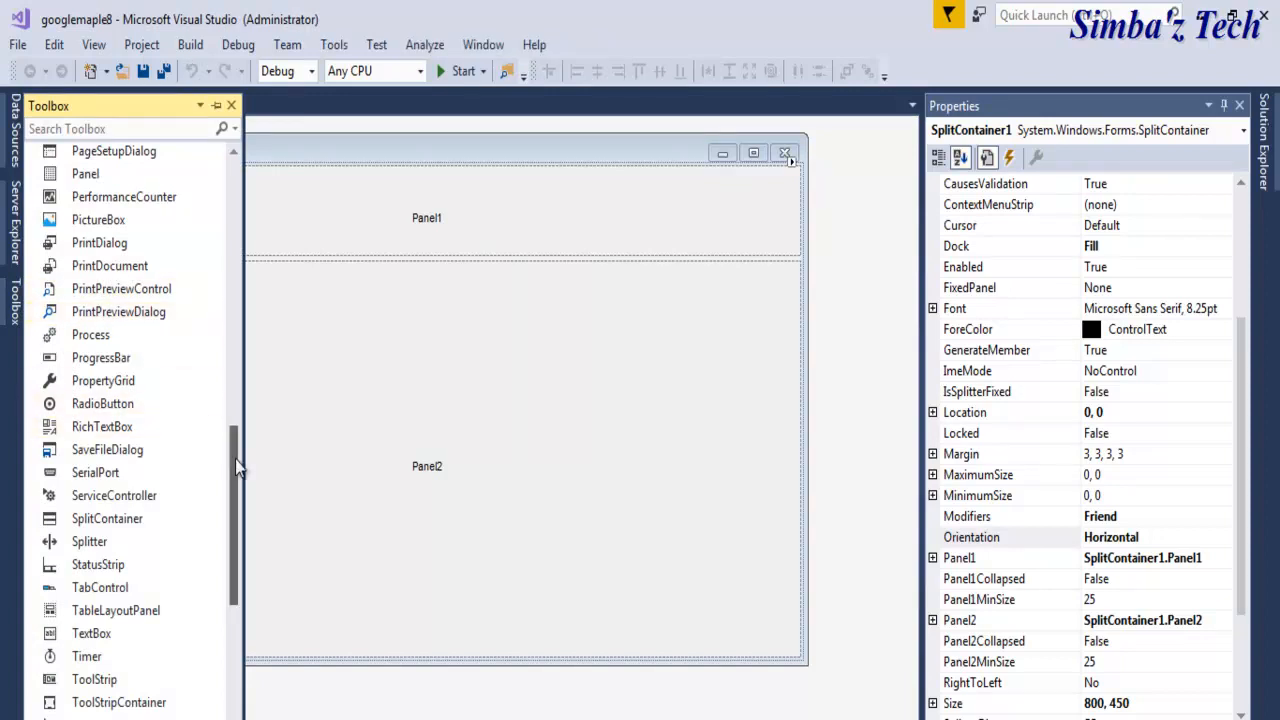
scroll("up", 3)
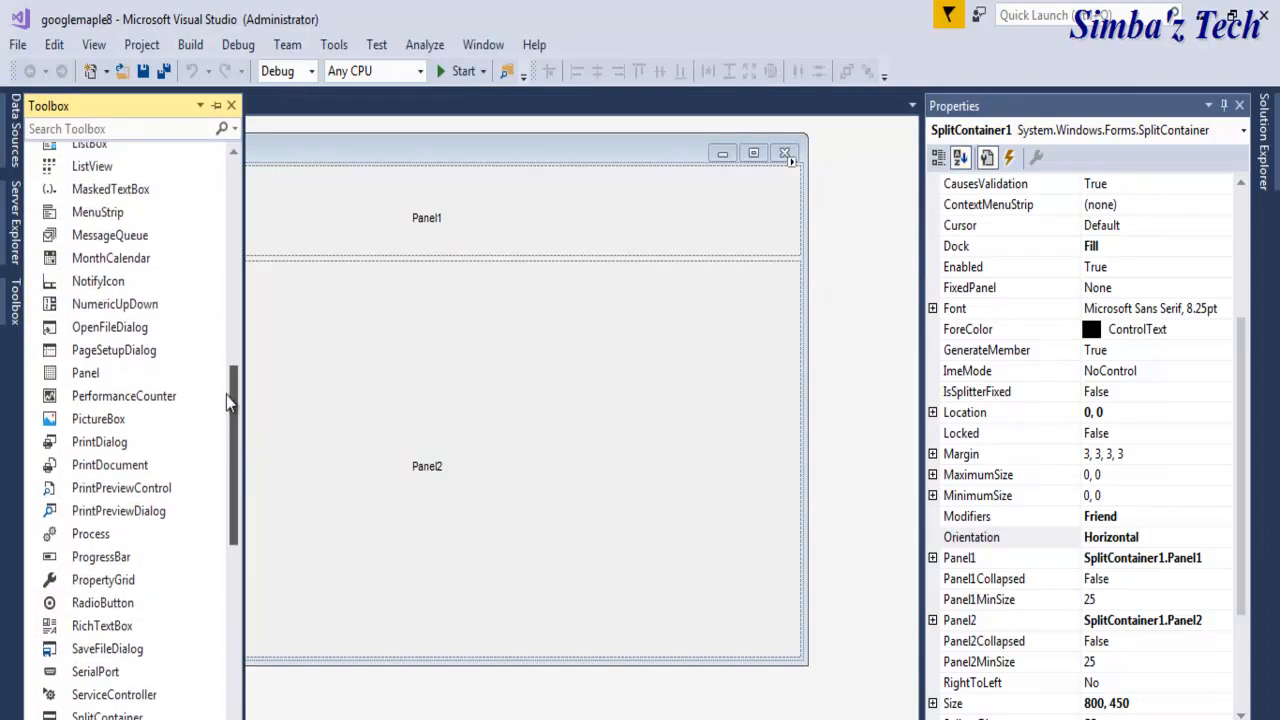
scroll("up", 3)
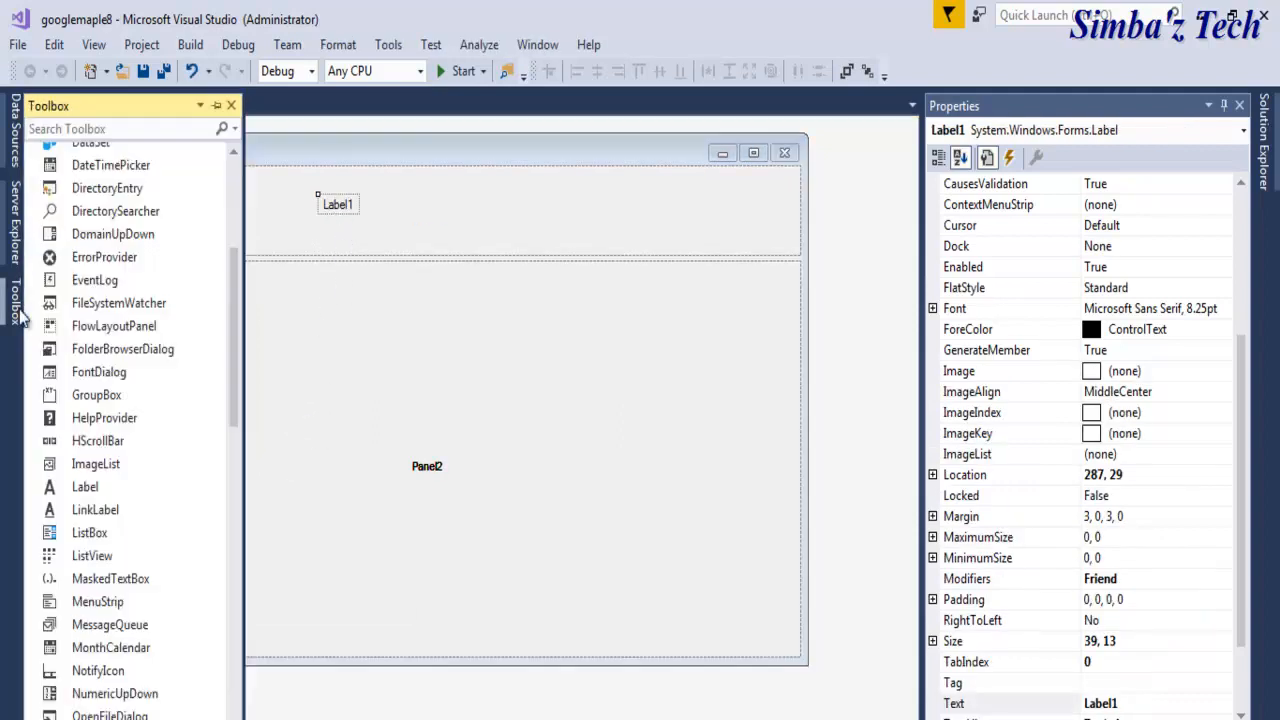
scroll("down", 3)
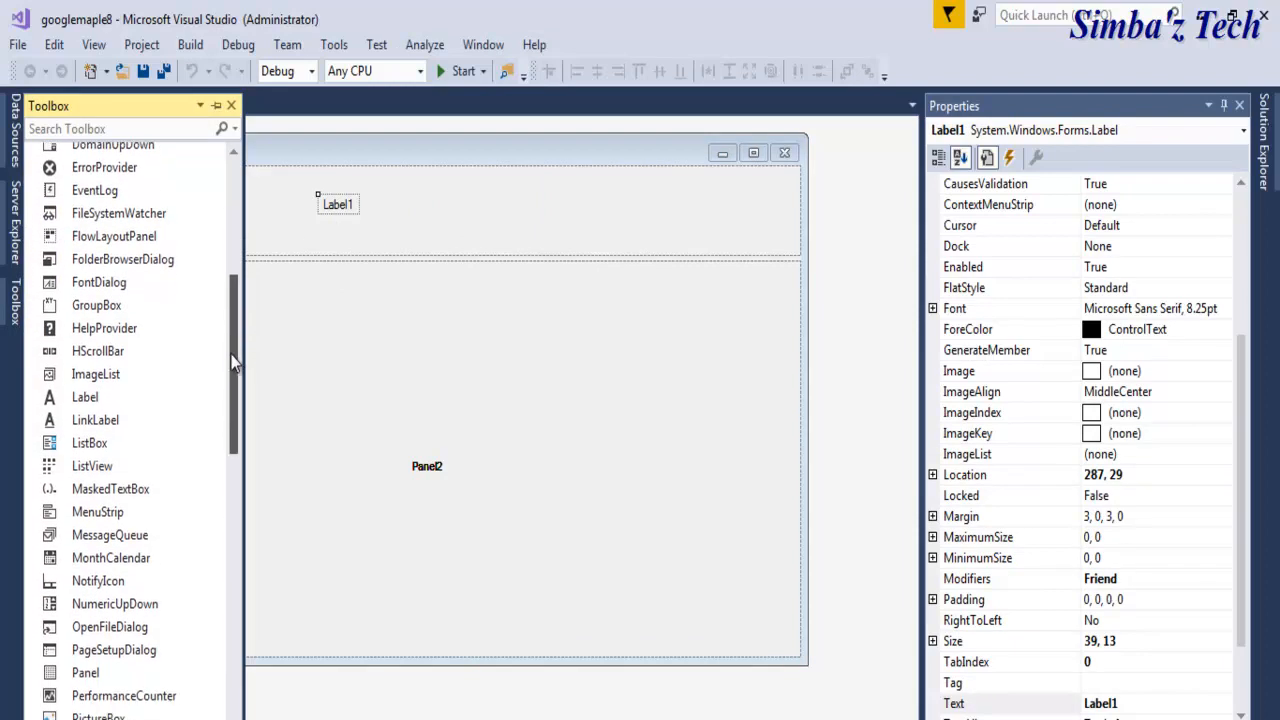
scroll("up", 3)
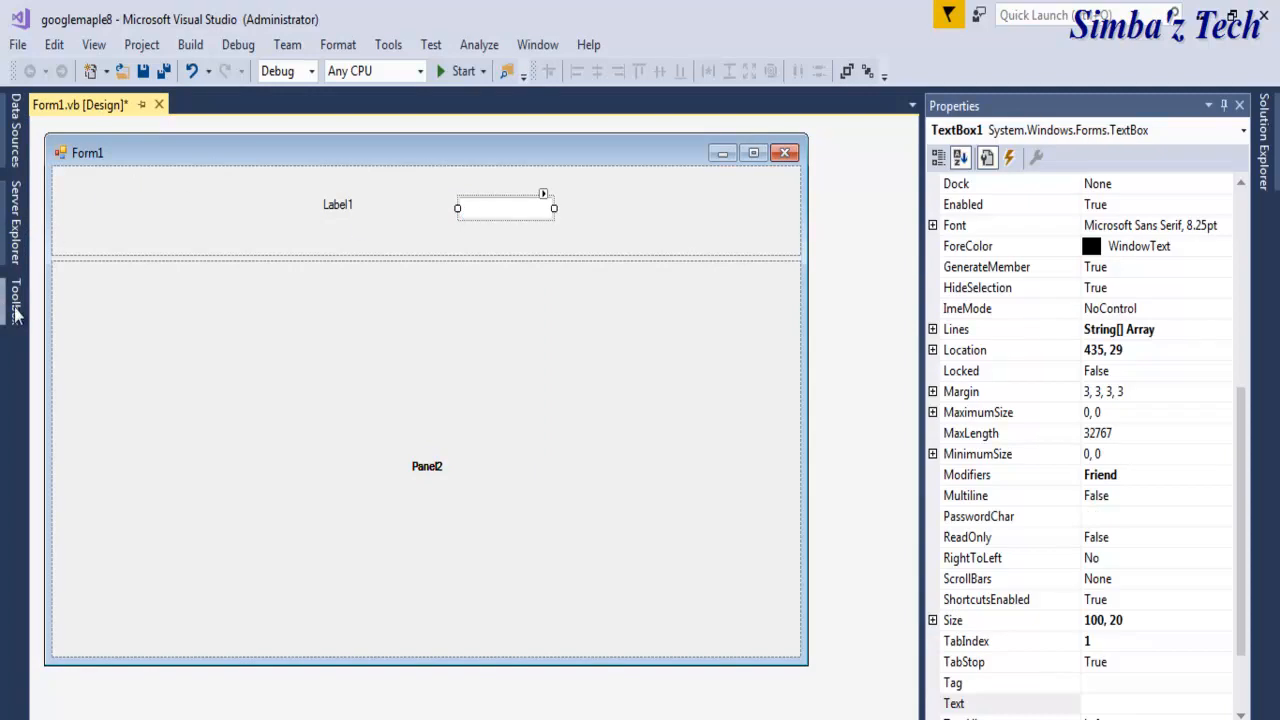
left_click(14, 295)
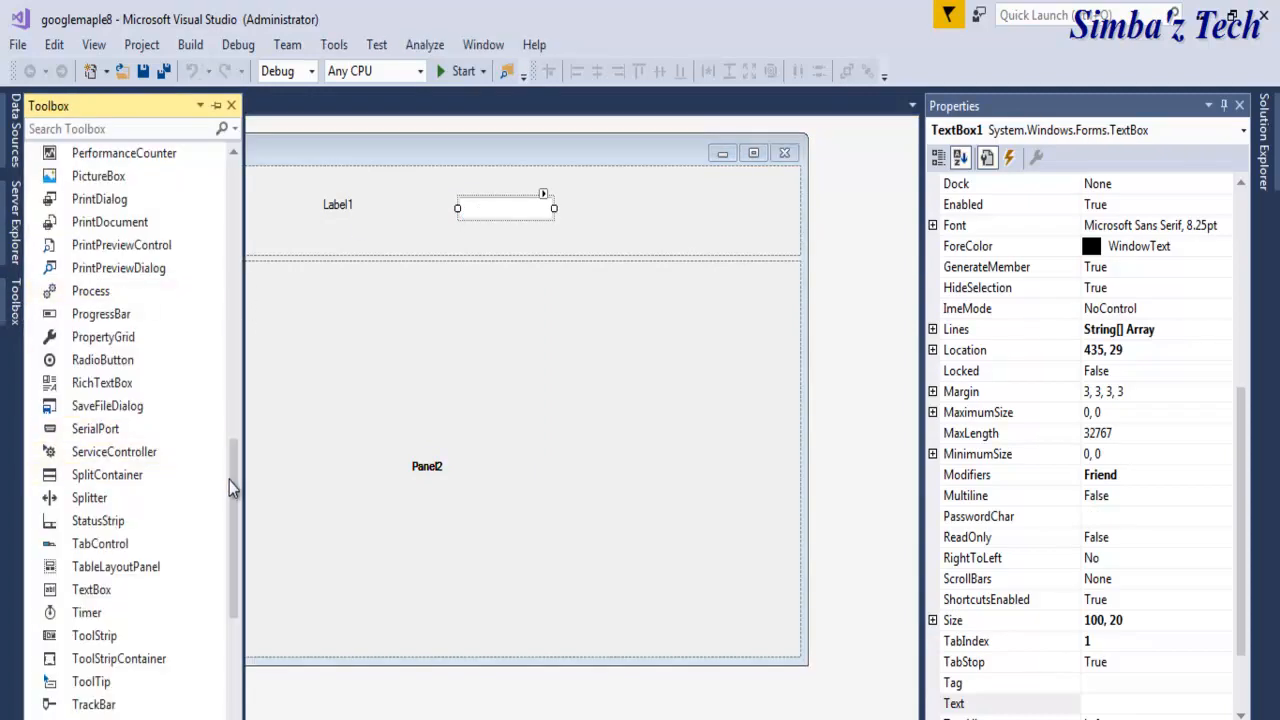
scroll("up", 3)
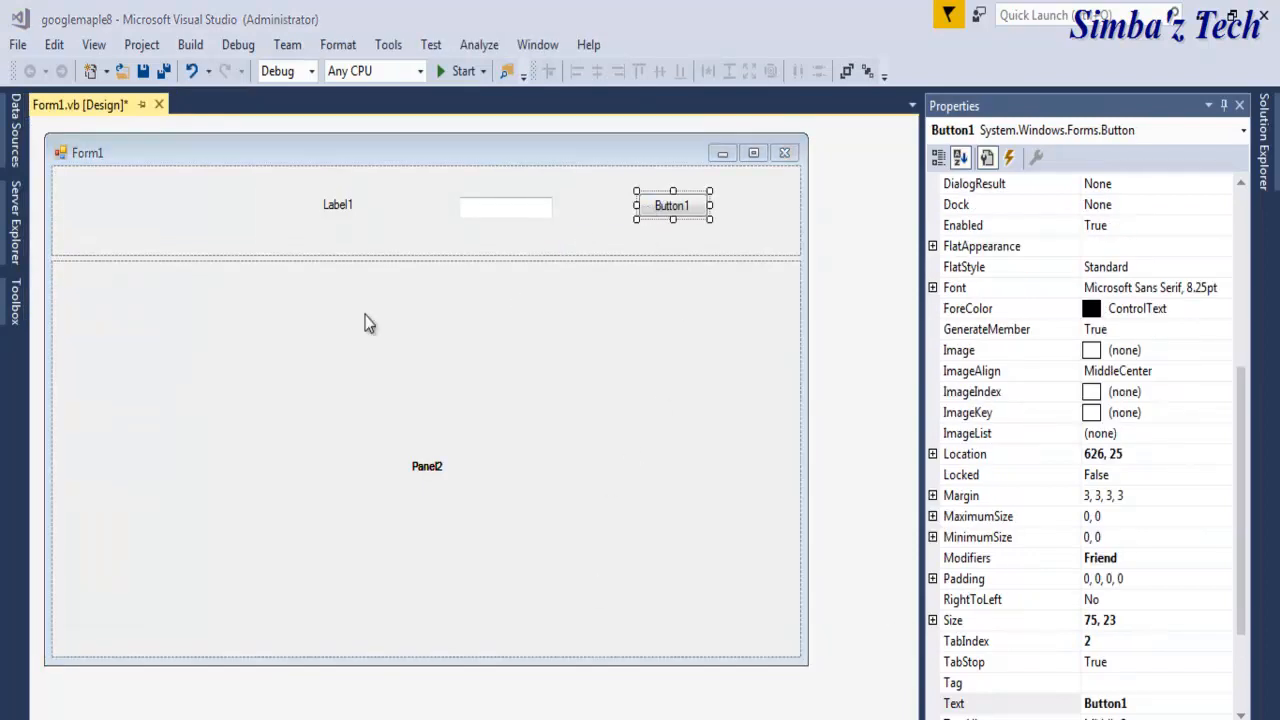
left_click(13, 290)
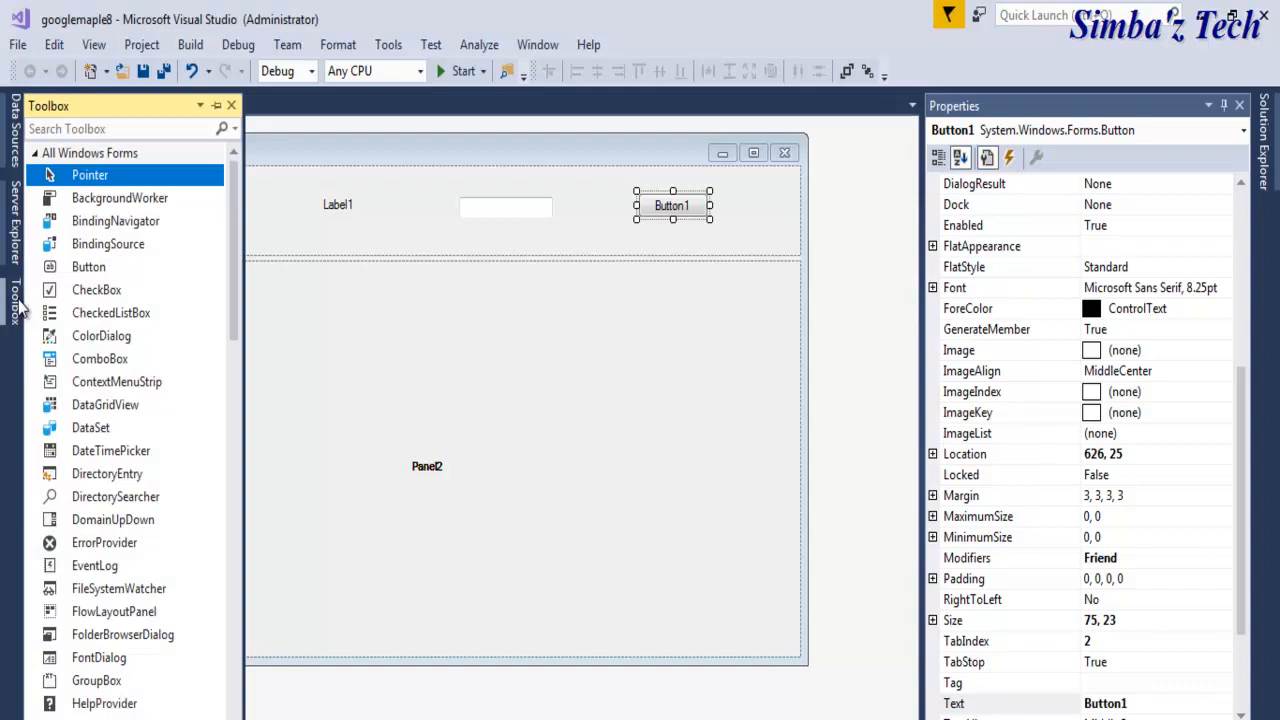
Step: Place a WebBrowser control inside Panel2 so it fills the lower panel
scroll("down", 3)
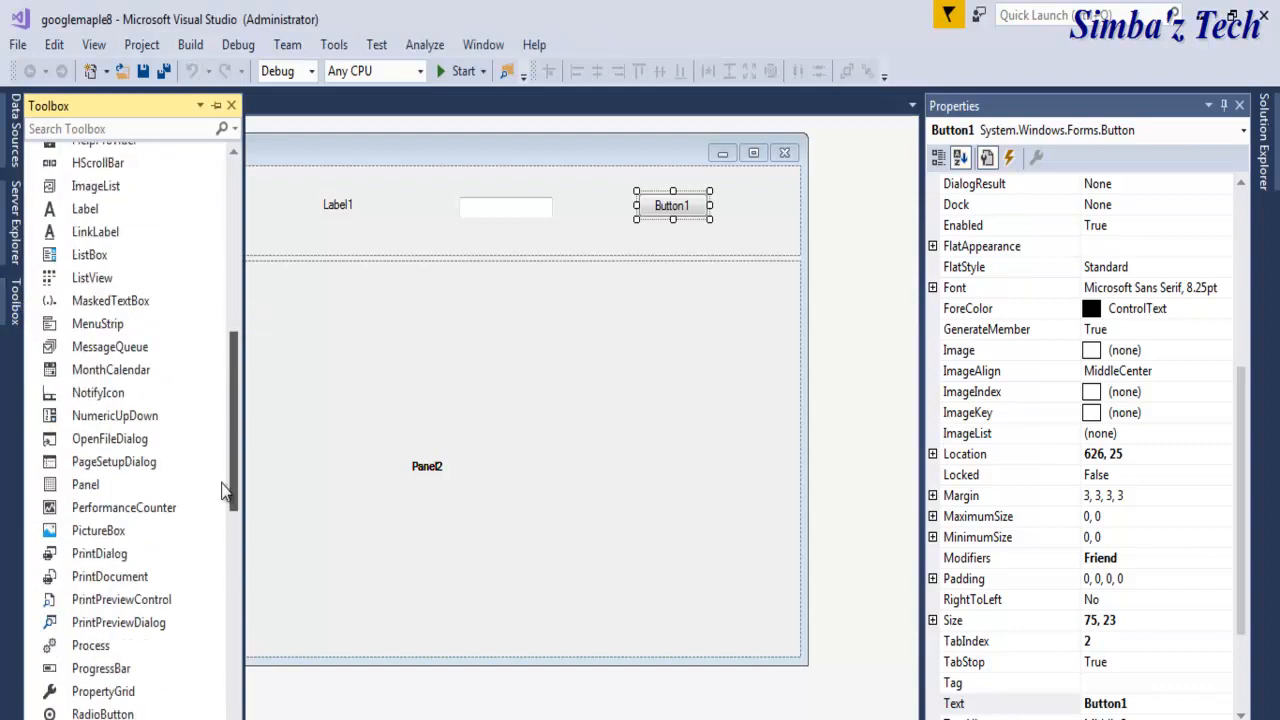
scroll("down", 3)
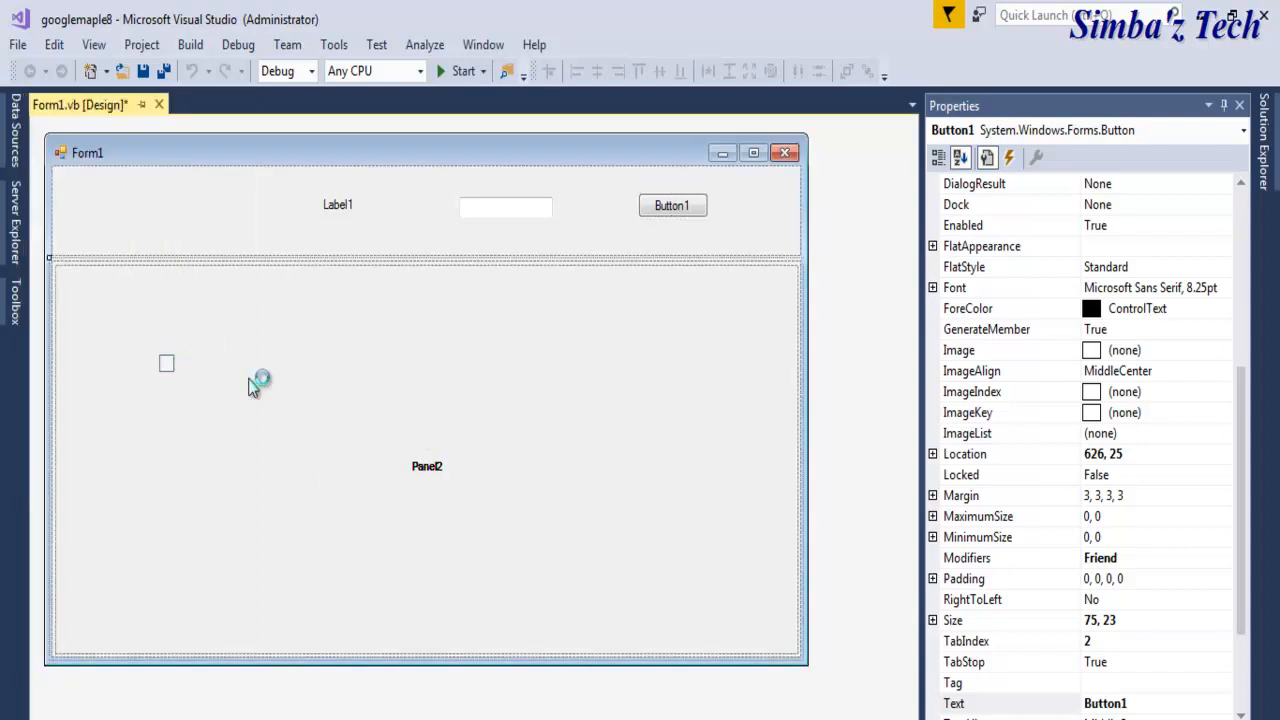
left_click(320, 210)
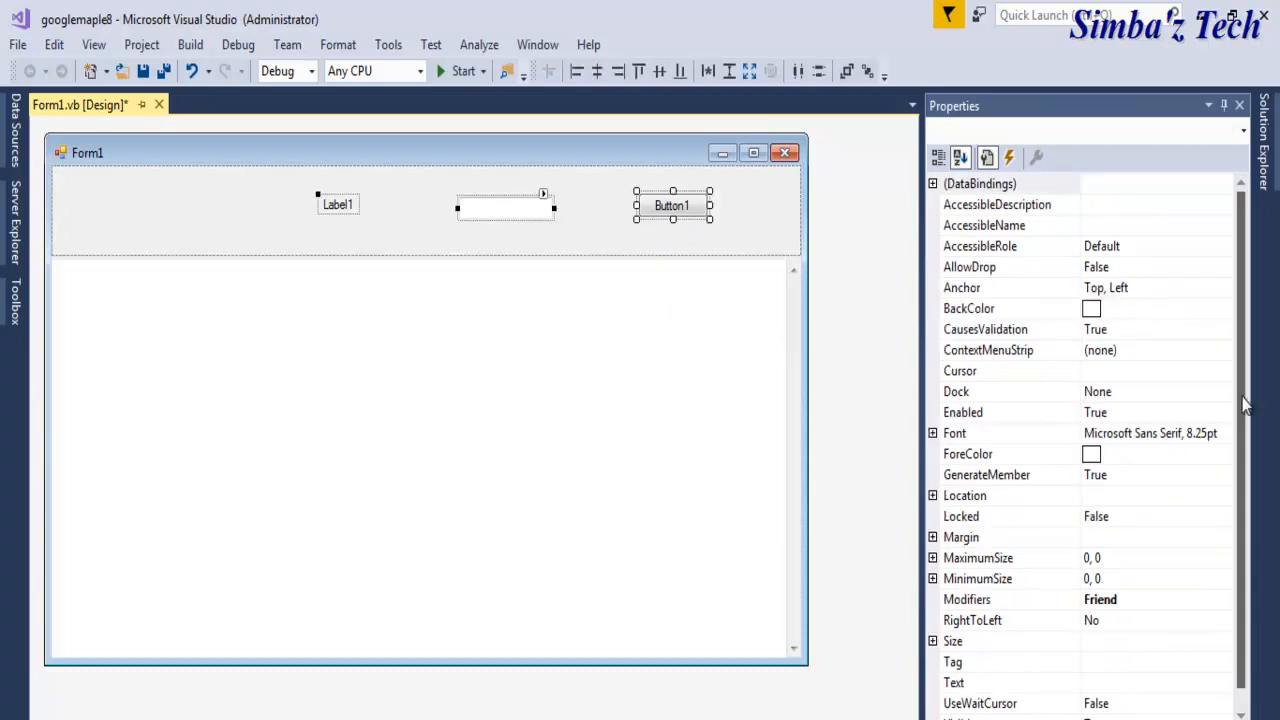
scroll("down", 3)
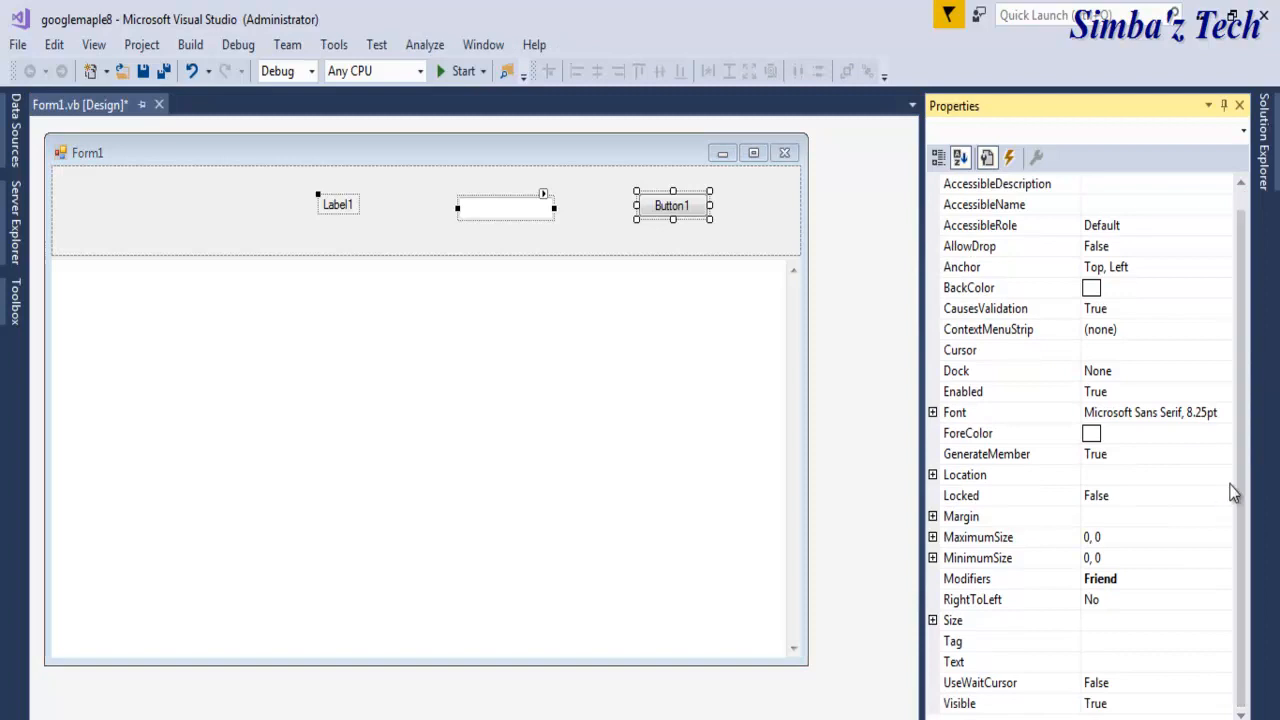
mouse_move(1152, 423)
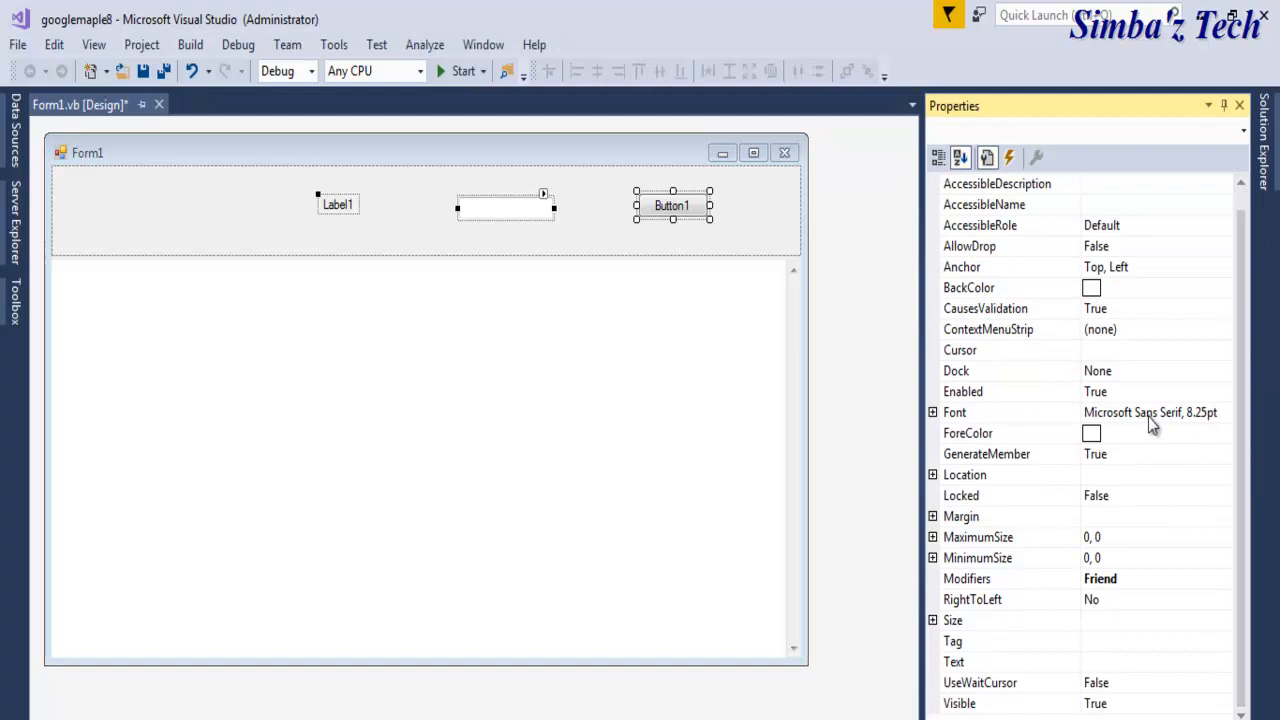
Step: Set the font size of the label, text box and button to 18
left_click(1010, 412)
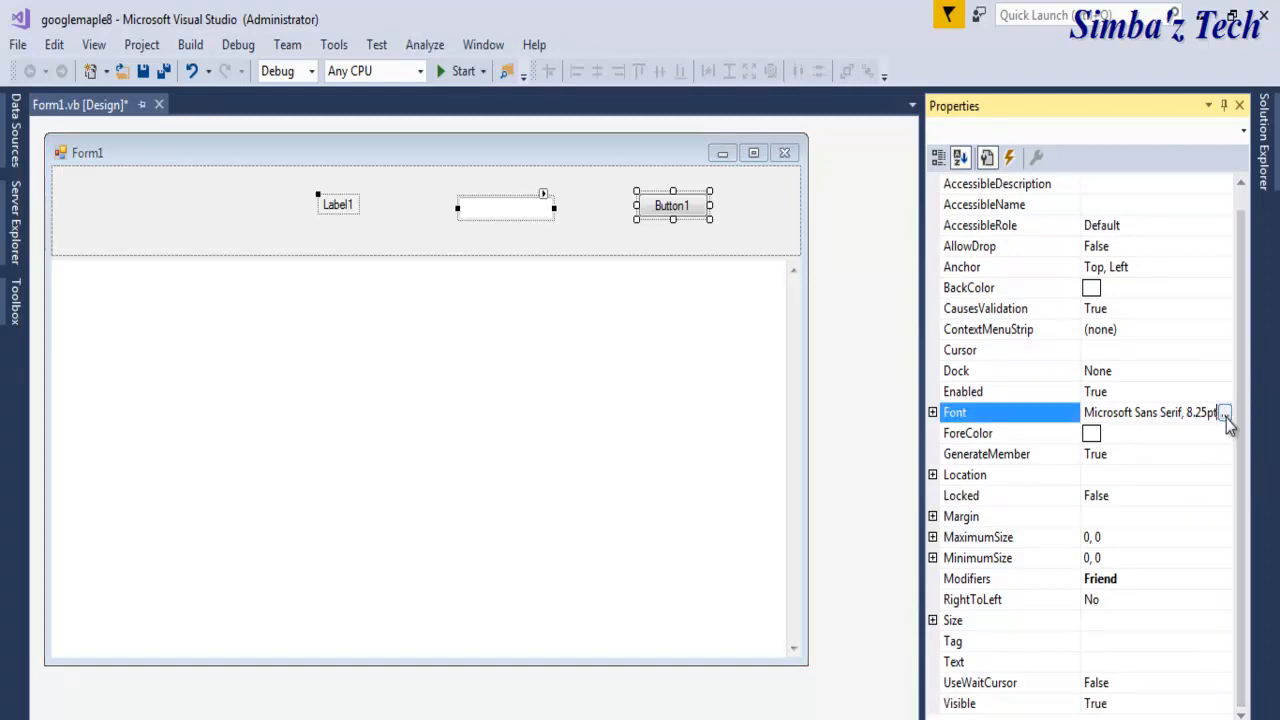
left_click(1224, 412)
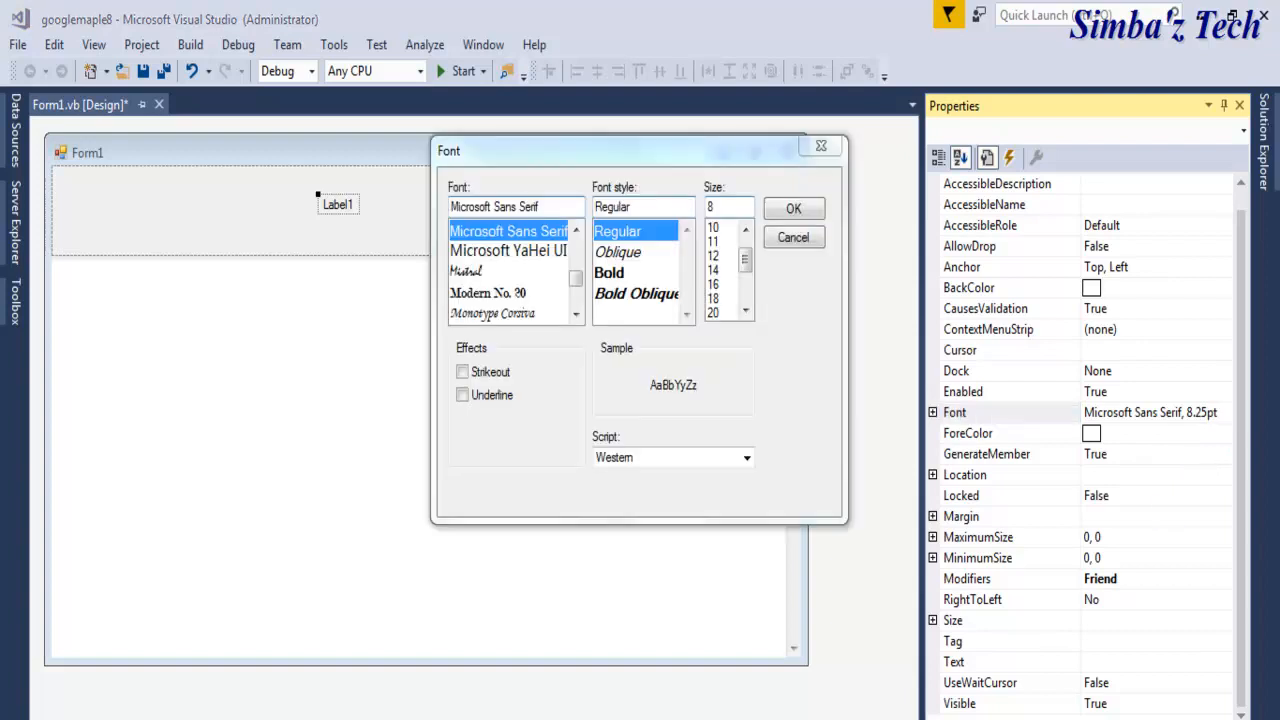
left_click(609, 272)
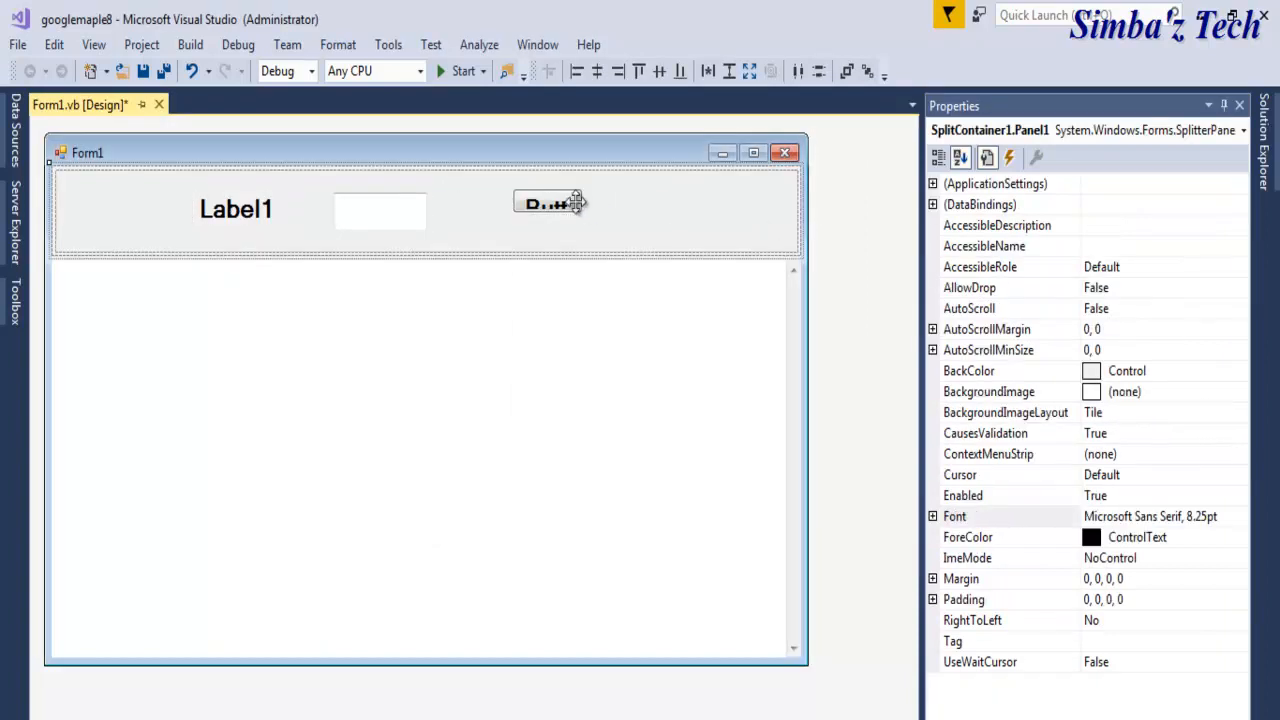
Step: Enlarge the button to fit its text and reposition the text box and label
left_click(547, 203)
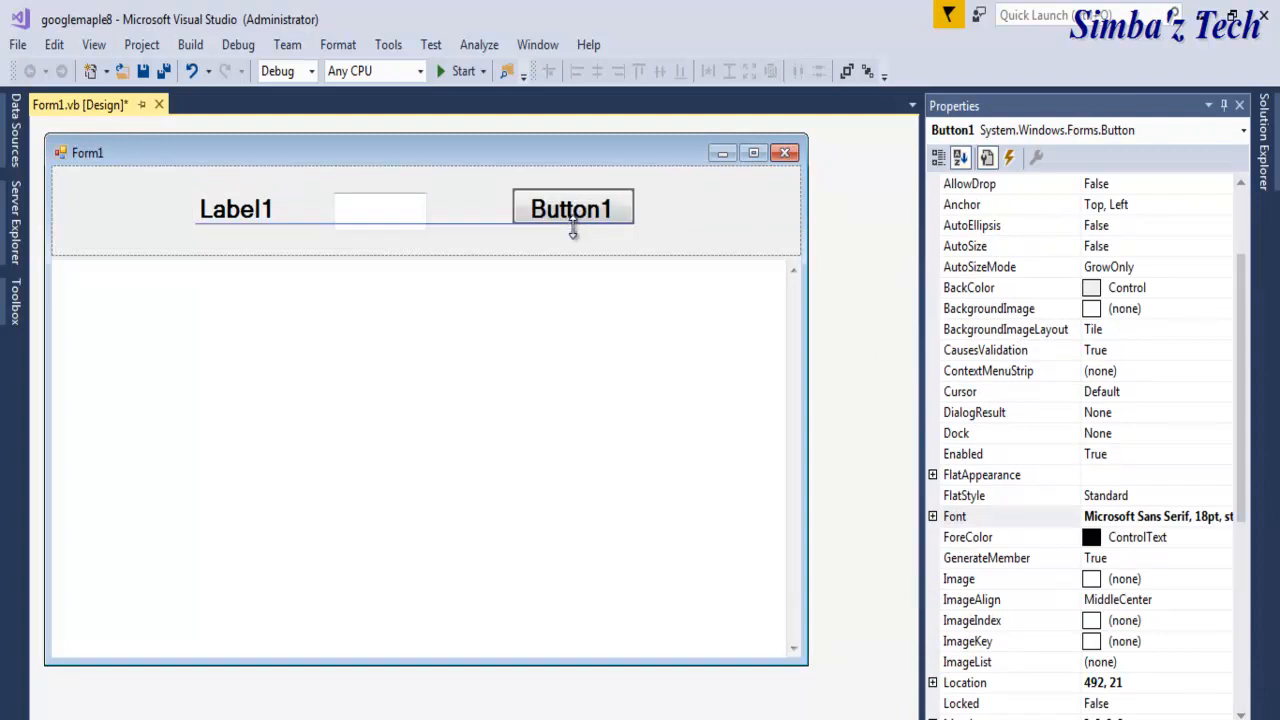
left_click(380, 207)
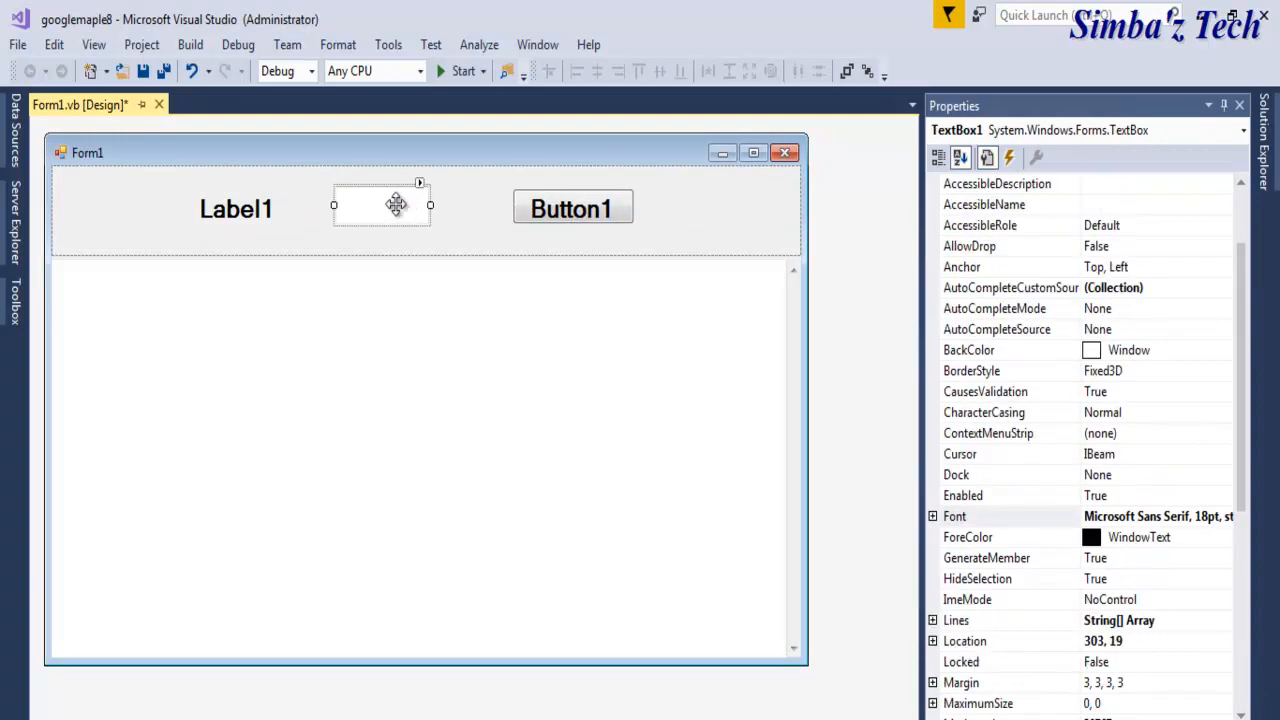
left_click(212, 207)
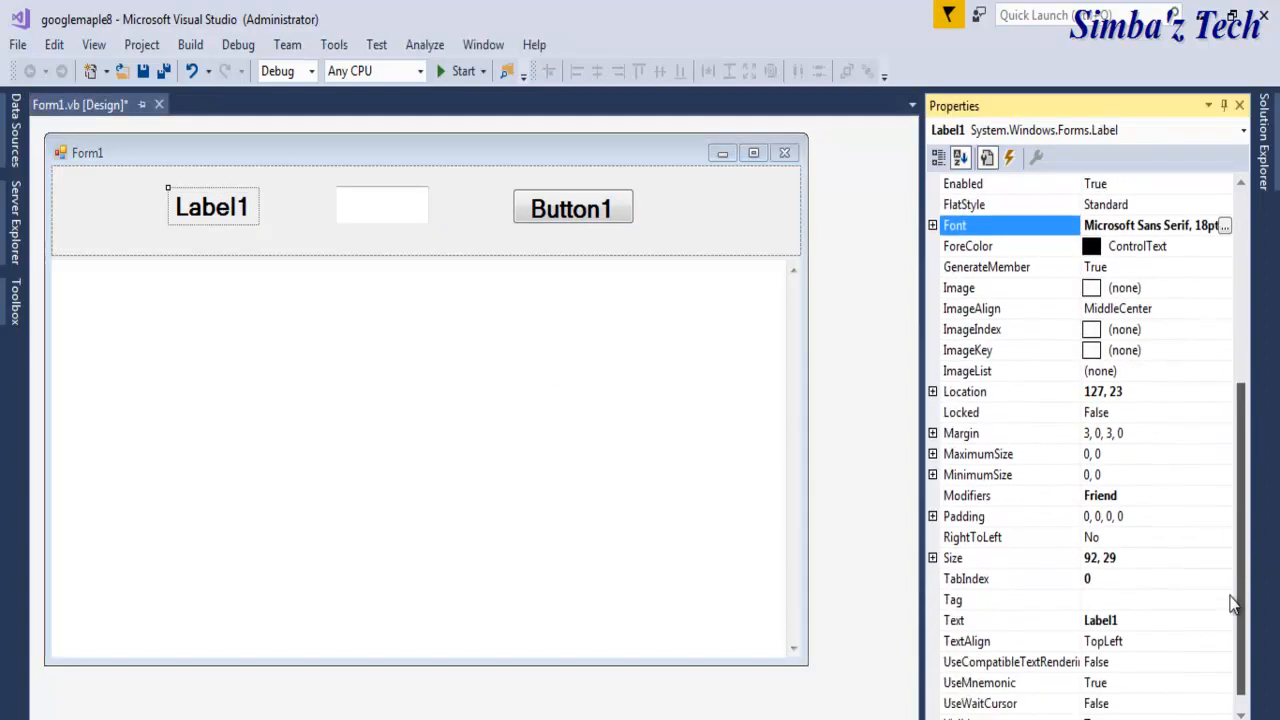
Step: Change the label's Text property to PostCode
scroll("down", 3)
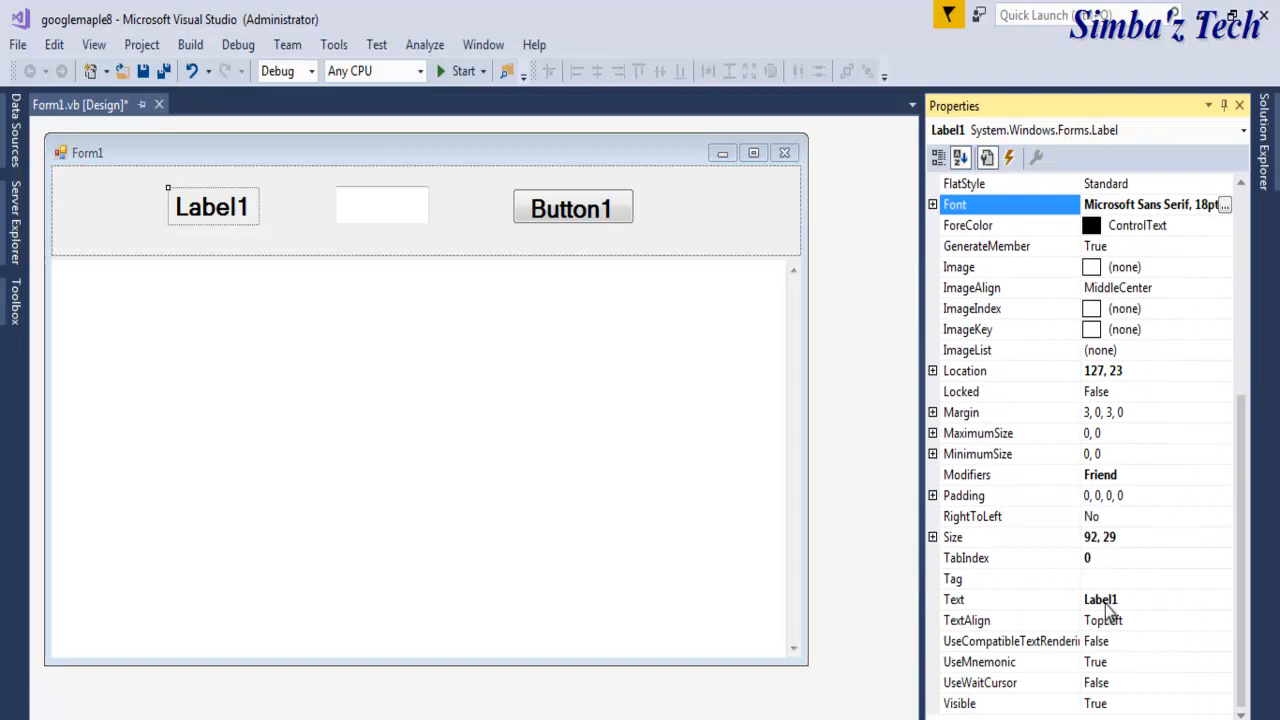
left_click(1100, 599)
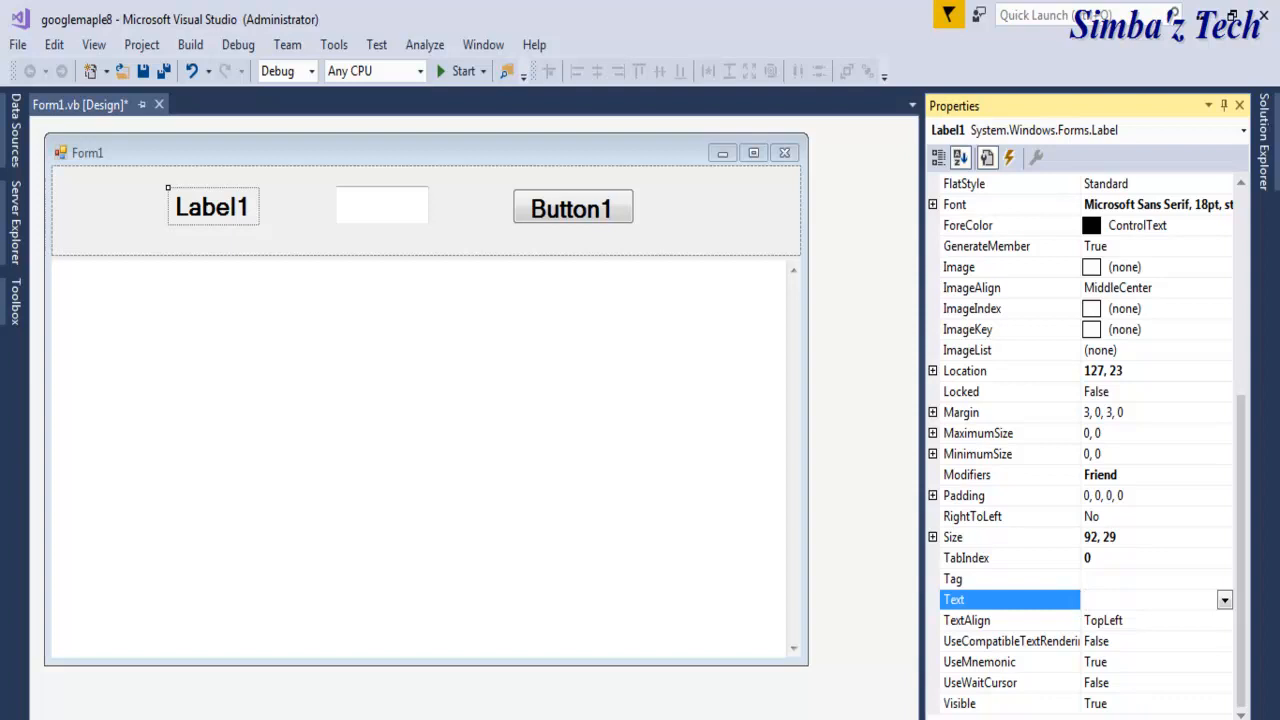
type("Po")
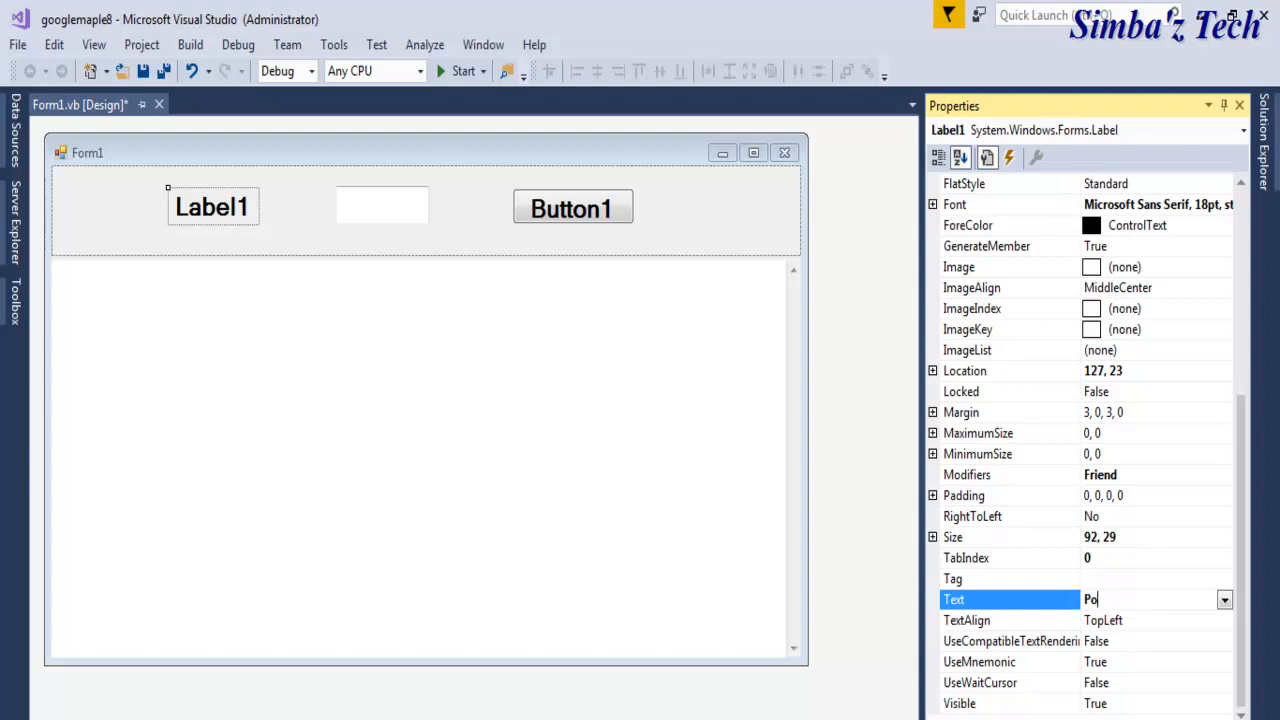
type("stCode")
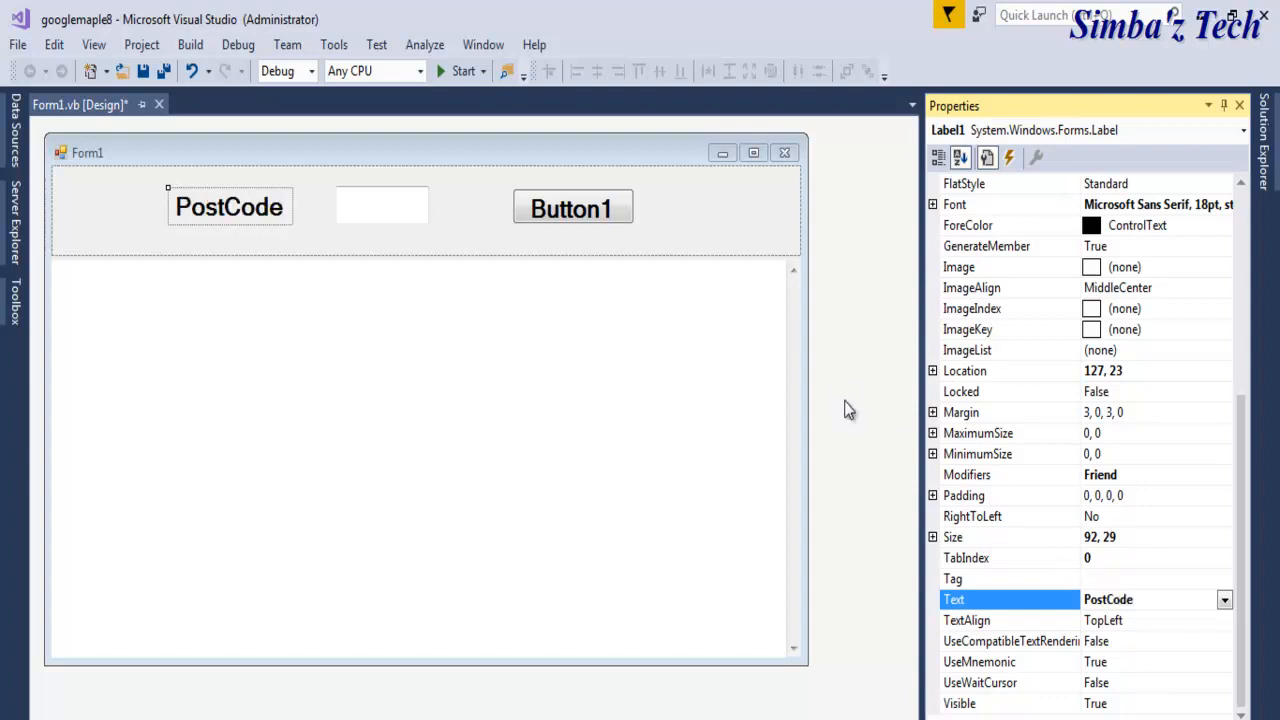
Step: Set Button1's Text property to Search
left_click(572, 208)
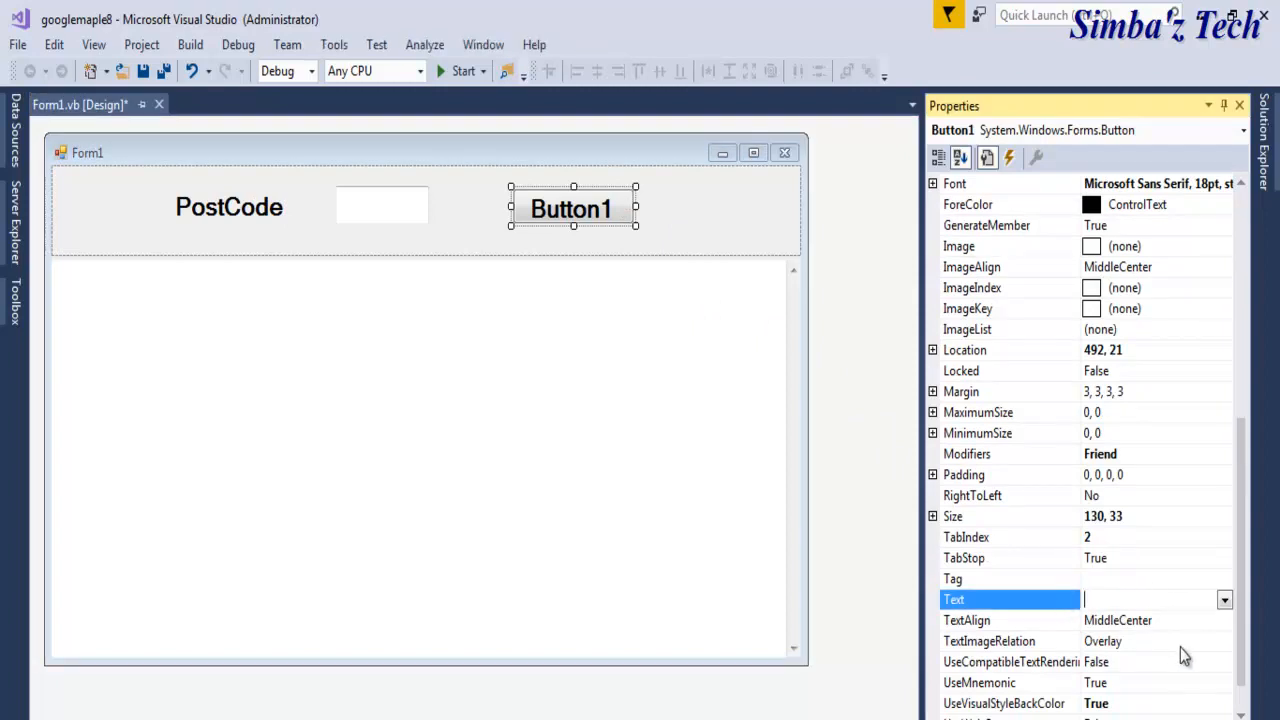
type("E")
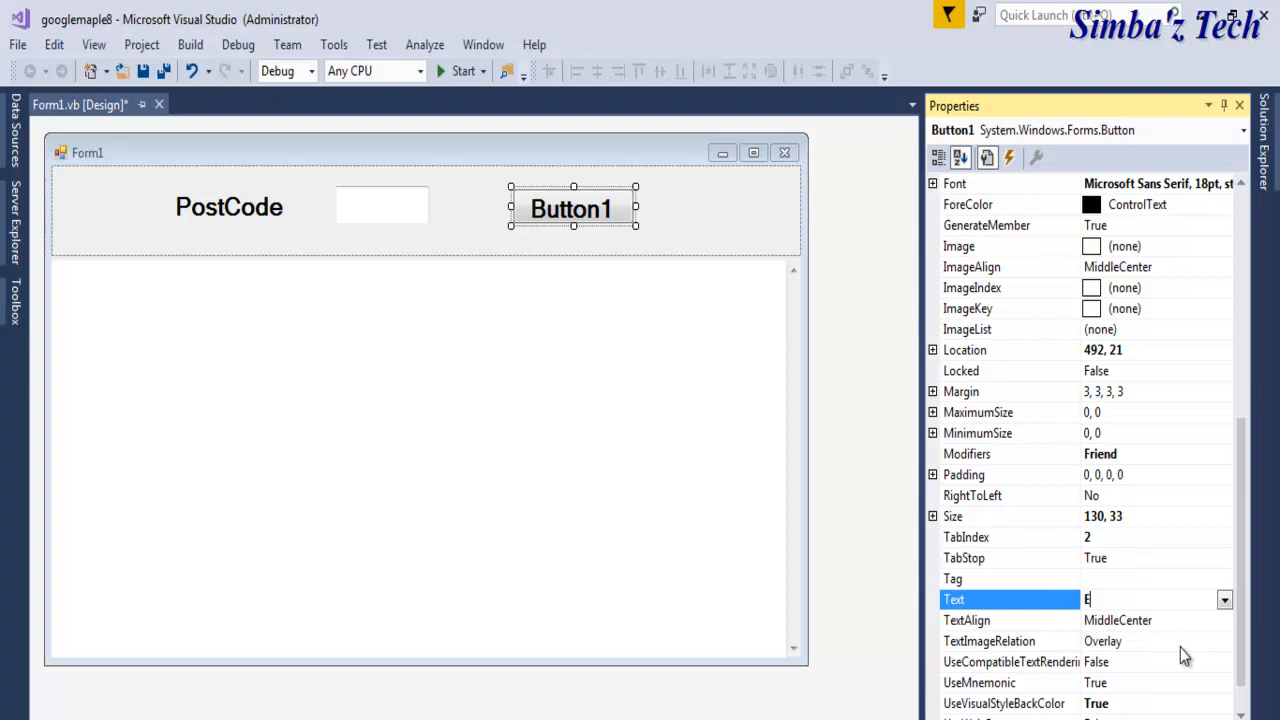
type("Sea")
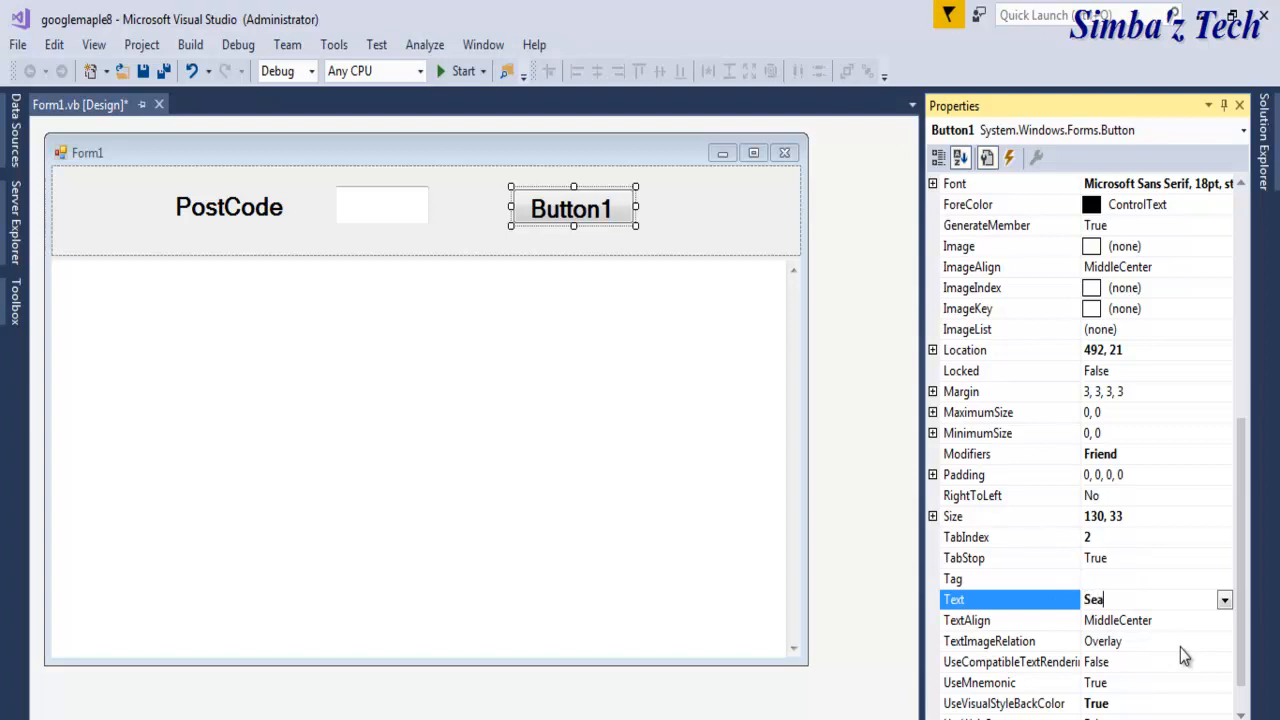
type("rch")
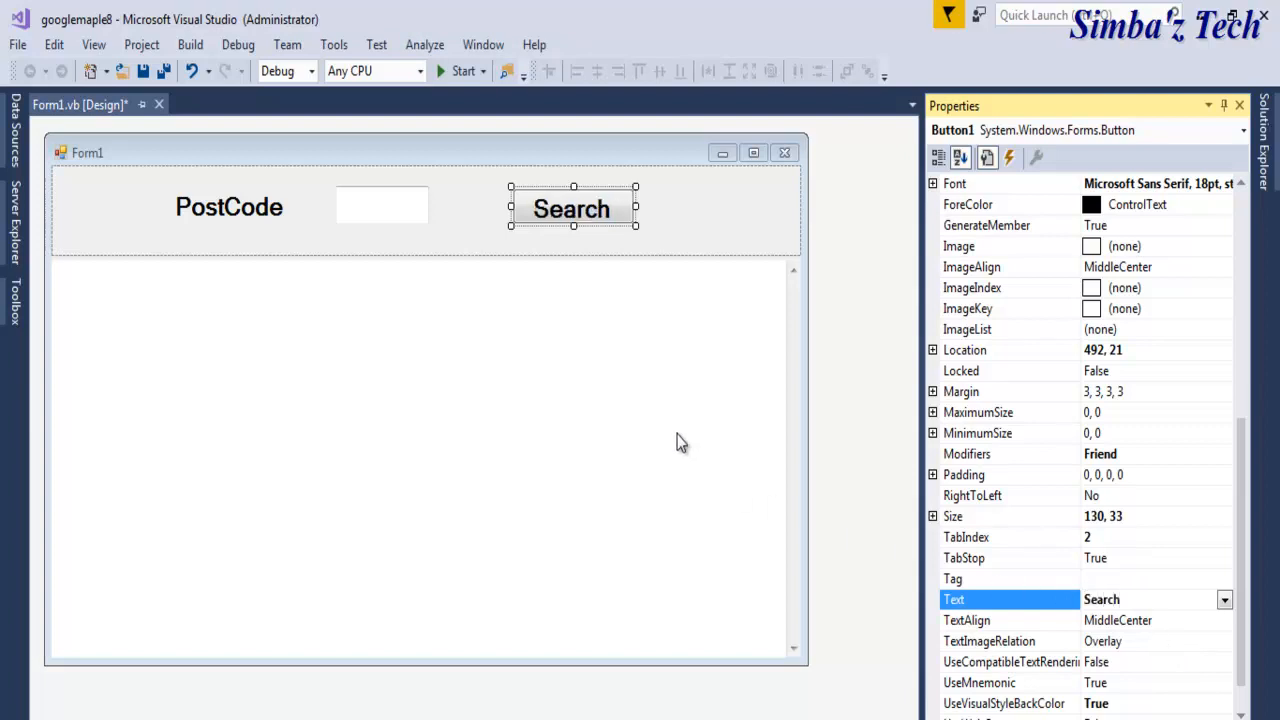
left_click(381, 205)
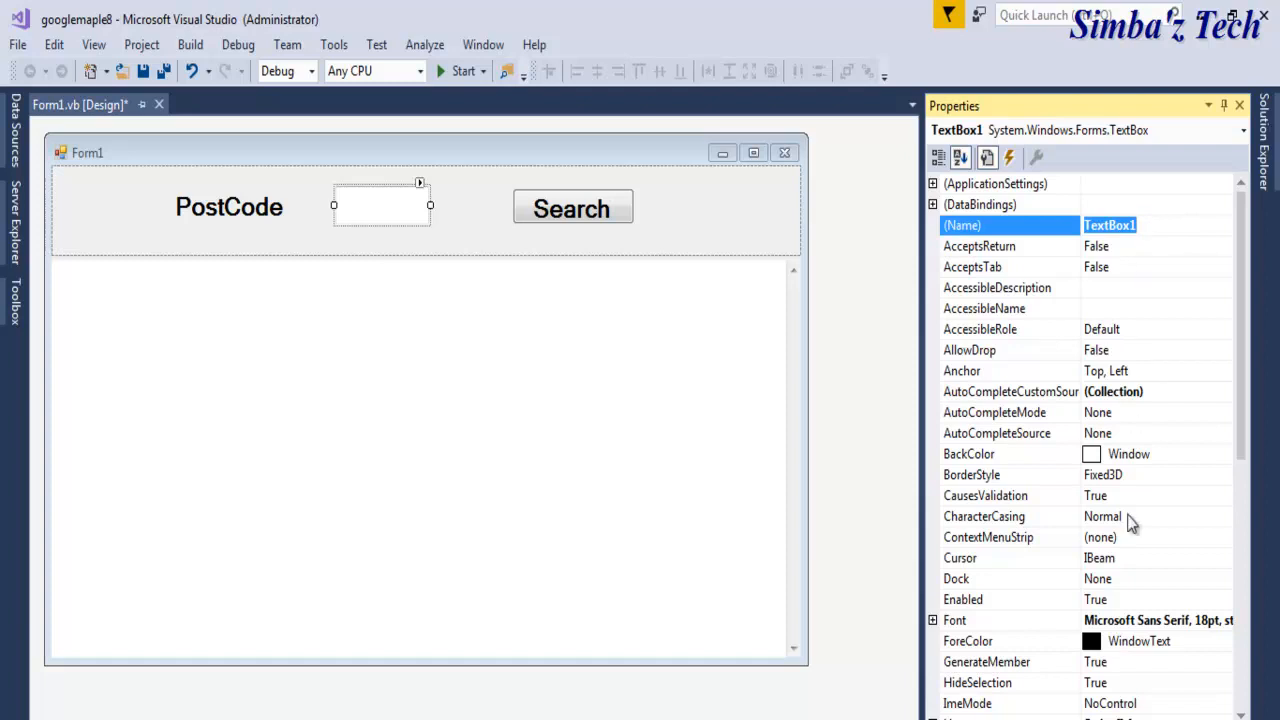
Step: Rename the text box to txtPostCode and select the Search button to move it right
type("txtPostCode")
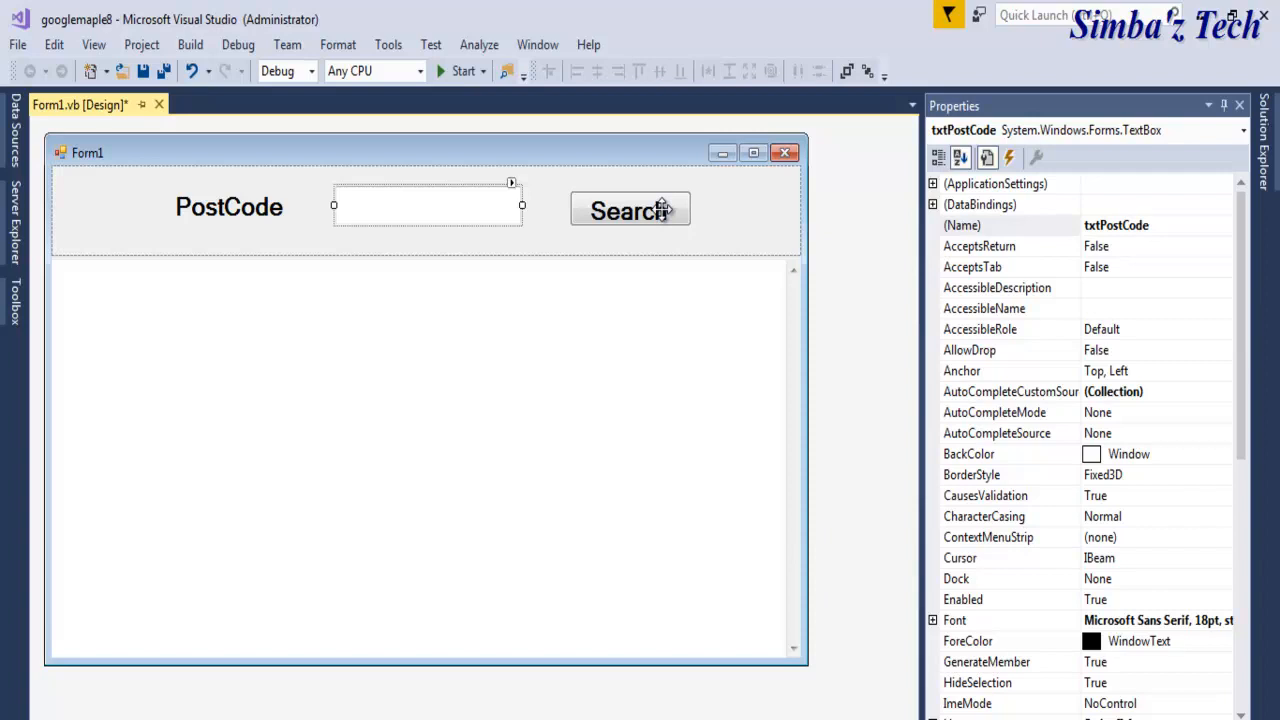
left_click(630, 211)
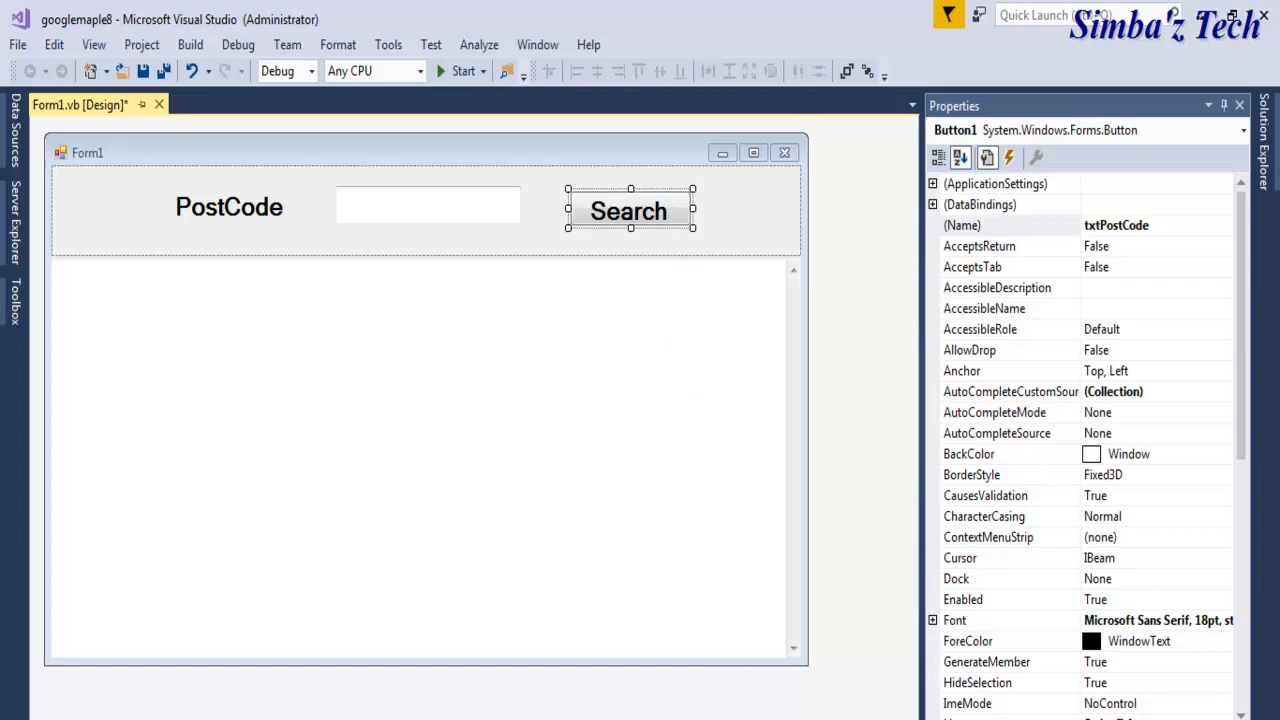
Step: In the Search click handler, add Imports System.Text and insert a Try-Catch block
double_click(629, 211)
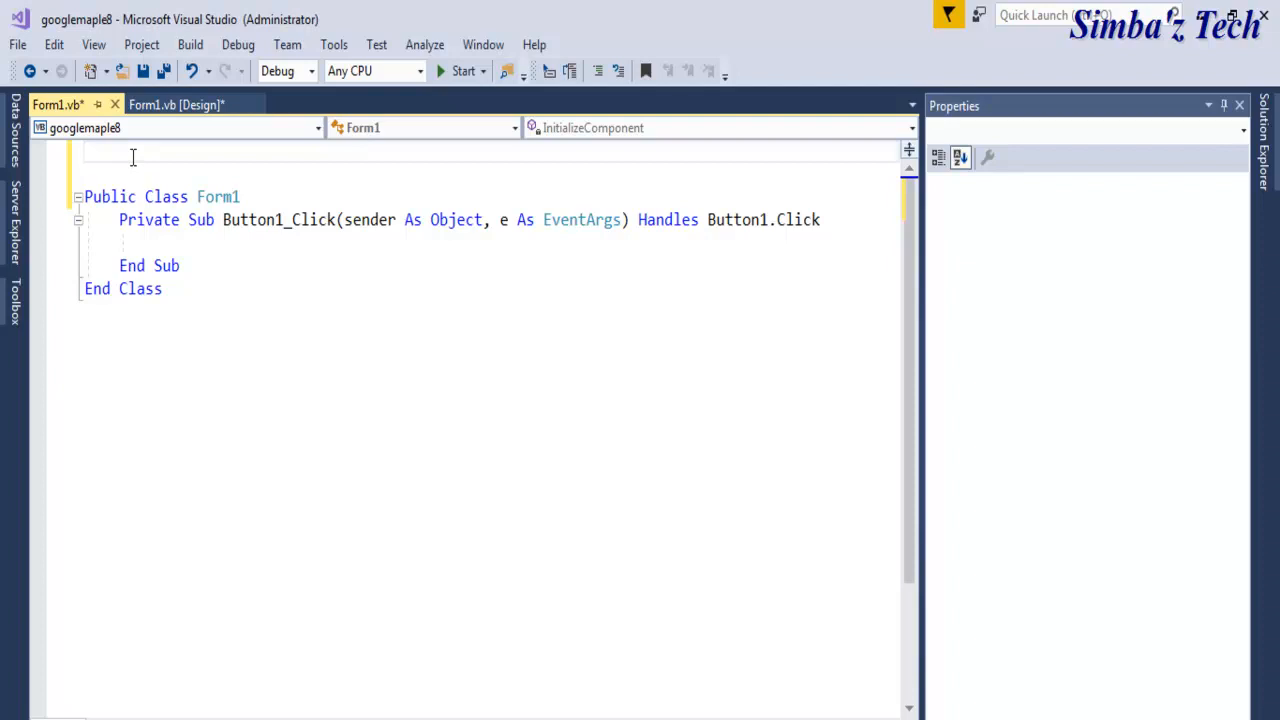
type("Imports System.Text")
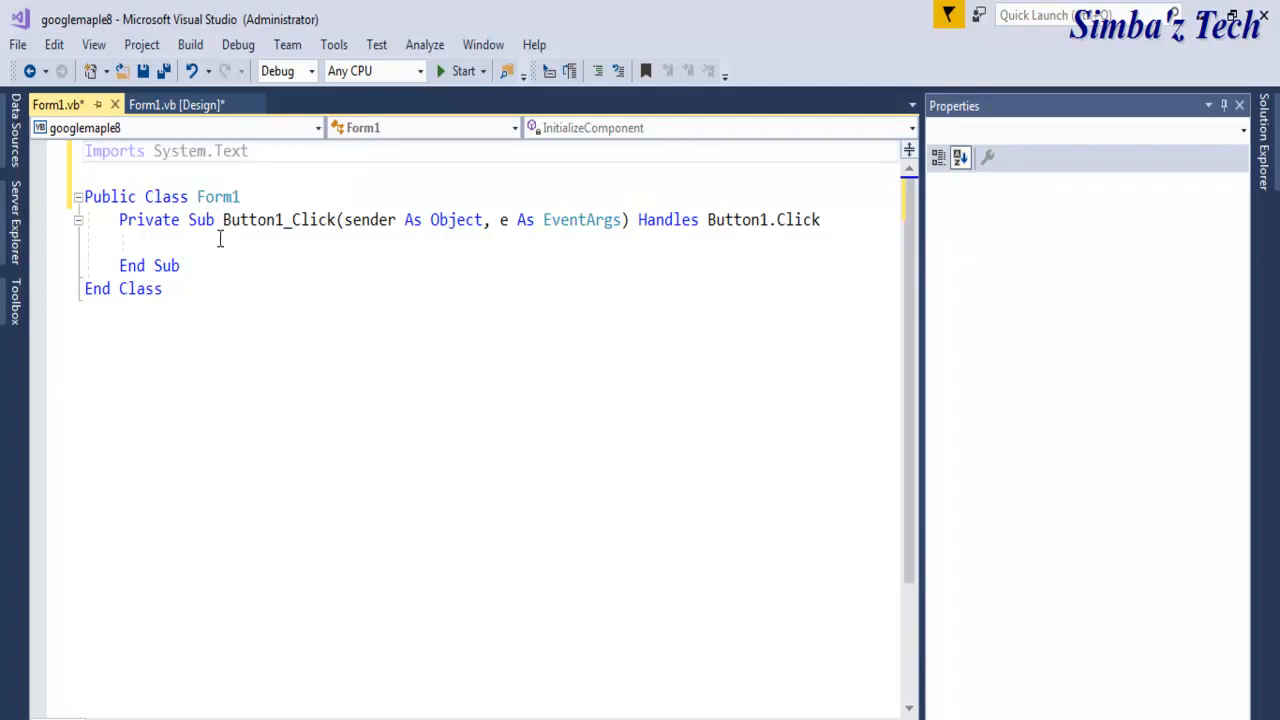
left_click(220, 240)
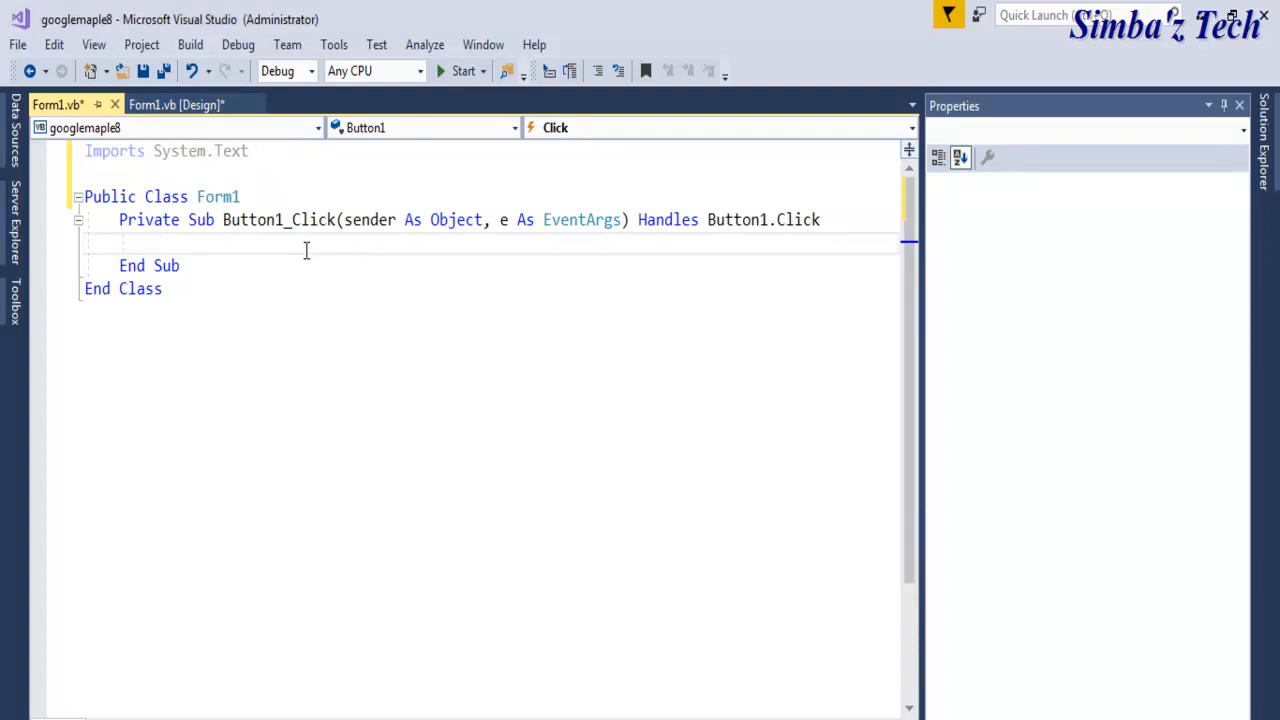
type("try")
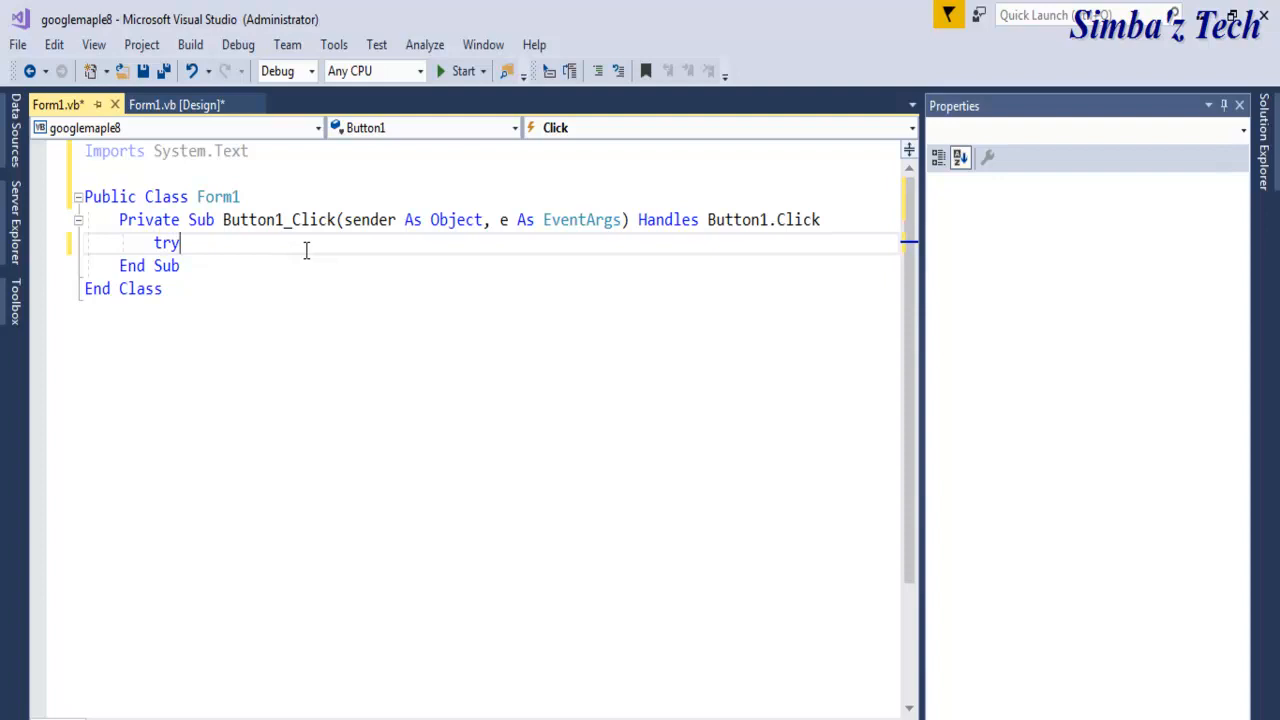
key("Return")
type("Dim postcode As String = String.Empty")
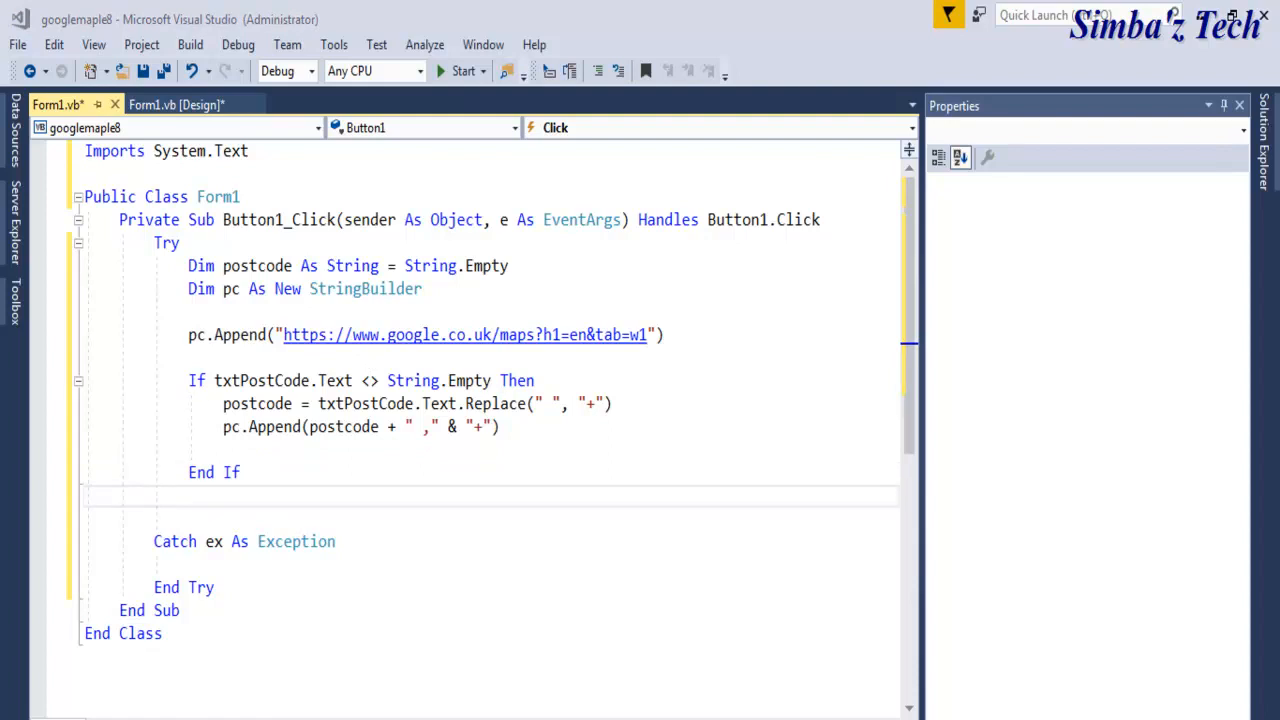
Step: Add WebBrowser1.Navigate(pc.ToString) after End If and MessageBox.Show(ex.Message) in the Catch
left_click(350, 500)
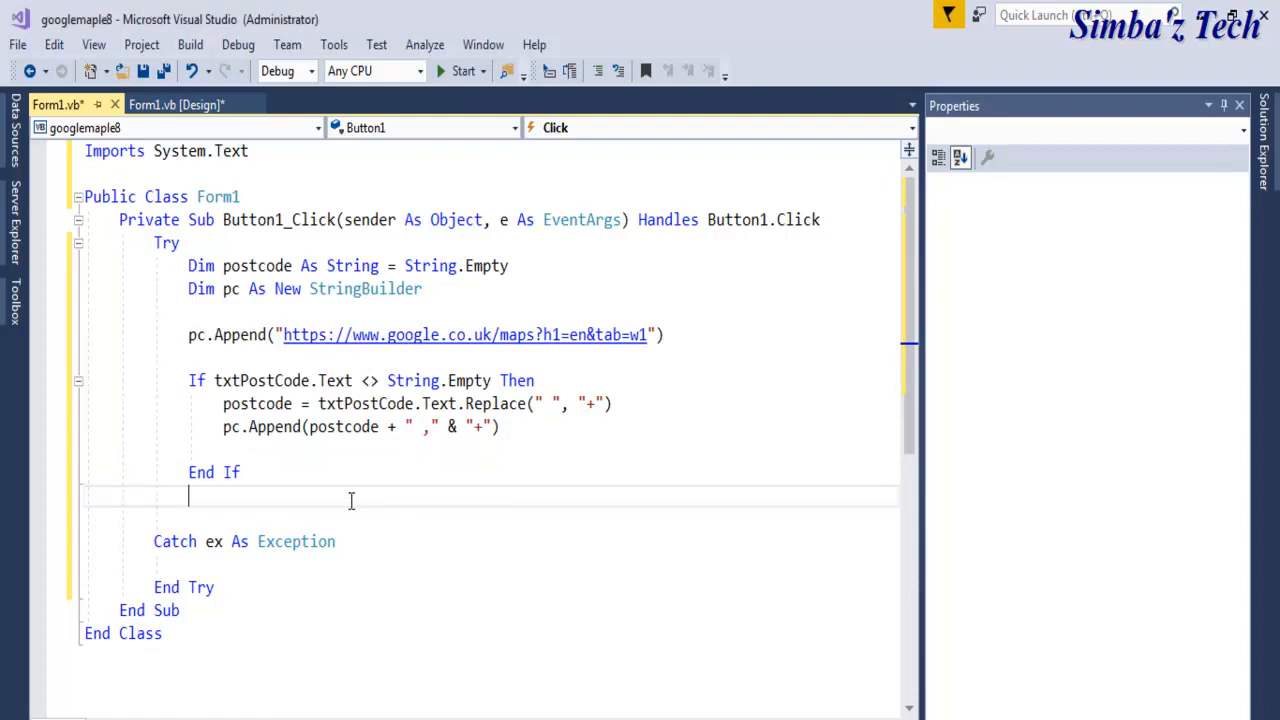
type("WebBrowser1.Navigate(pc.ToString)")
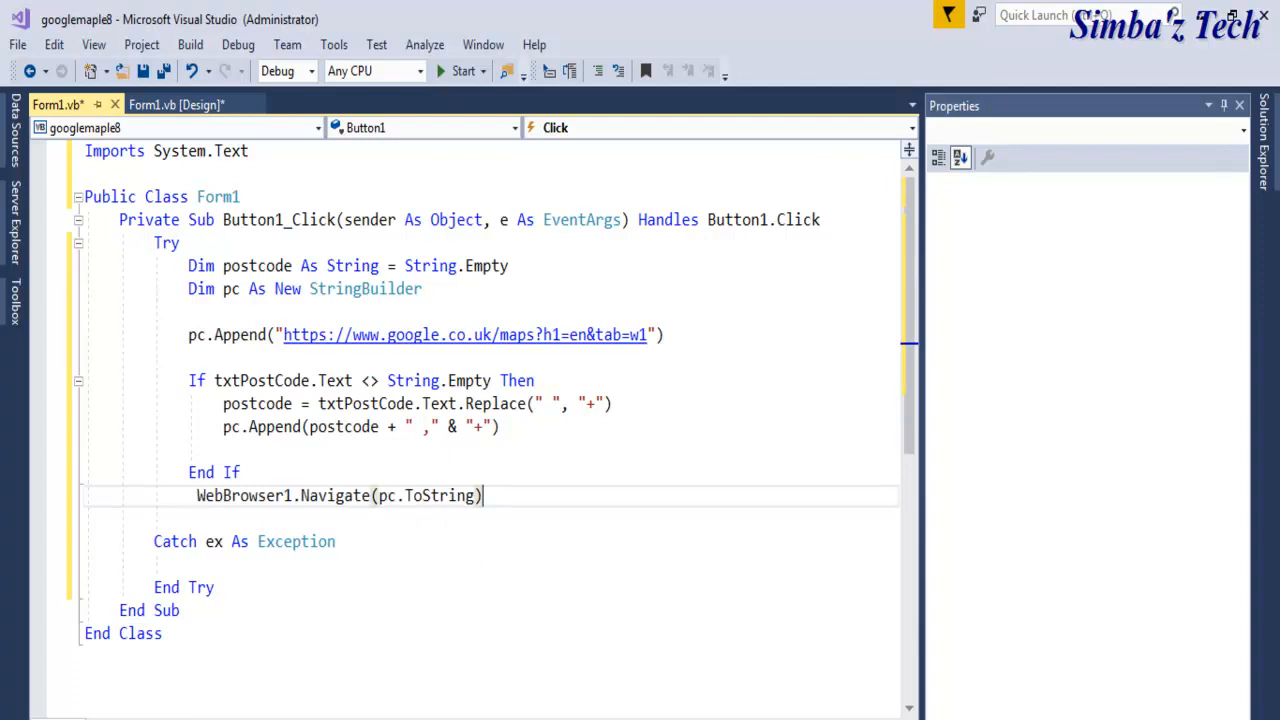
mouse_move(302, 505)
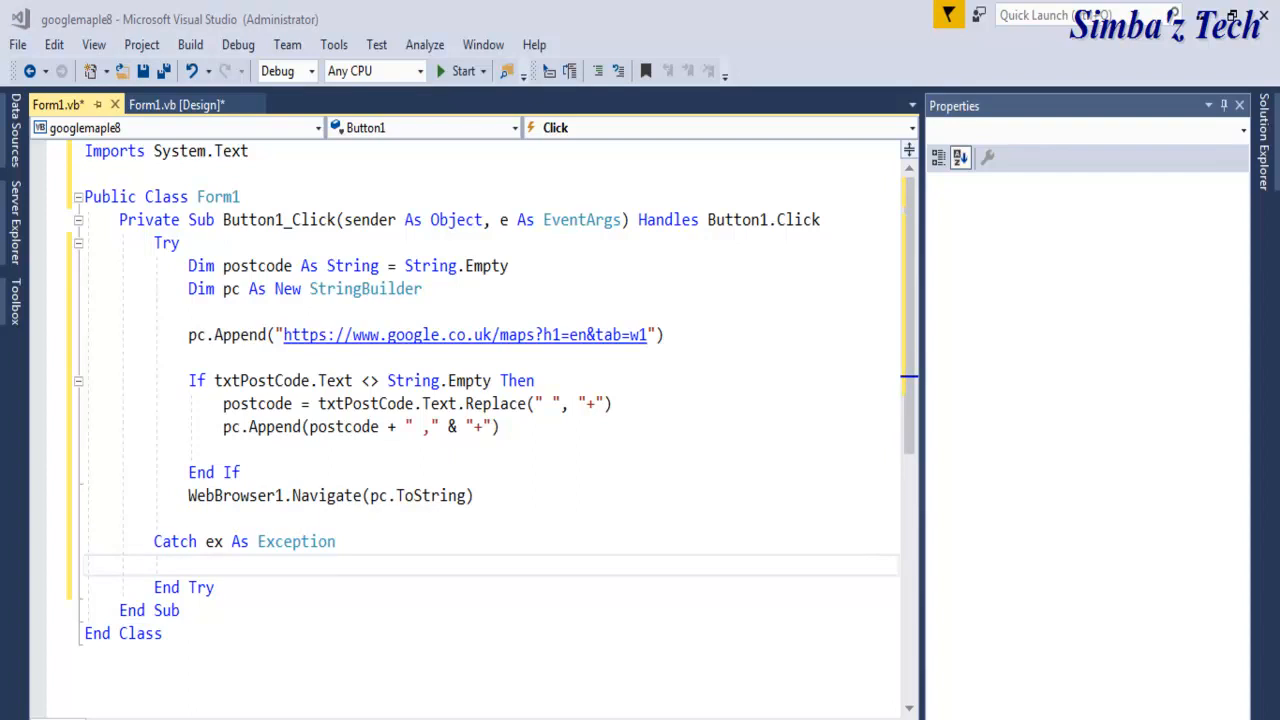
mouse_move(227, 570)
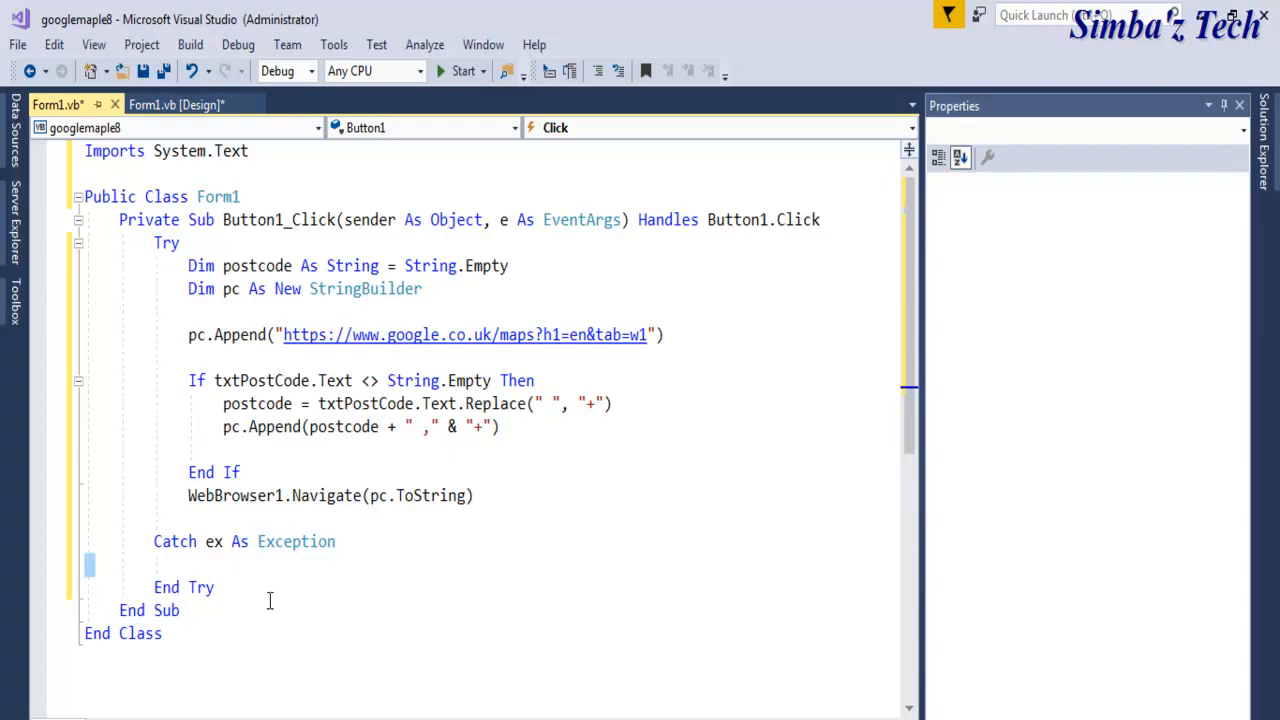
type("MessageBox.Show(ex.Message)")
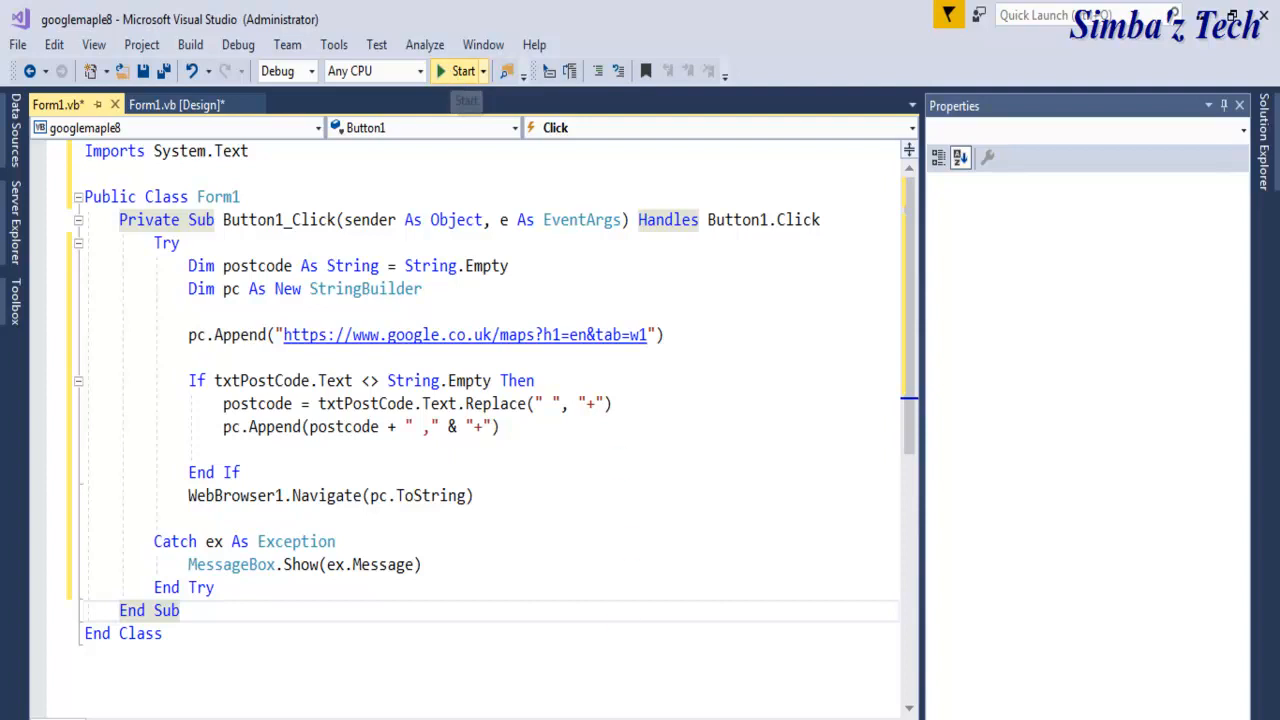
Step: Start the googlemaple8 app and search post code w2 1nb
left_click(461, 70)
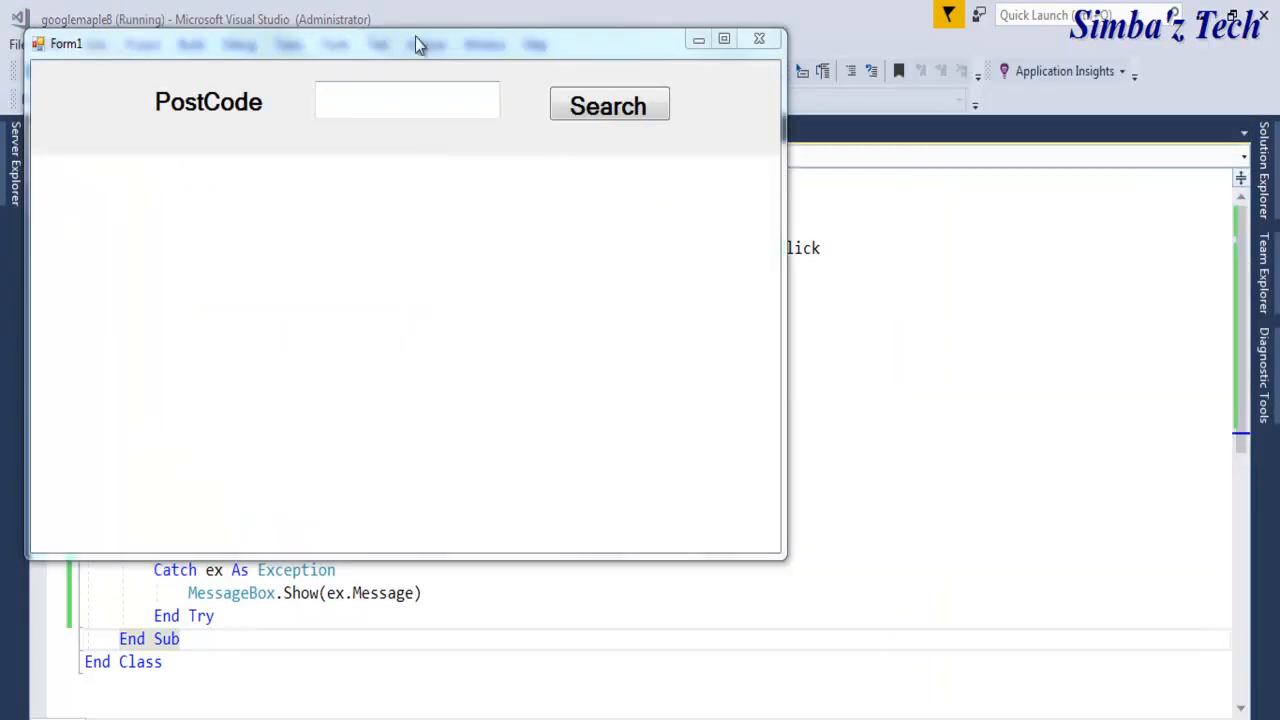
left_click(407, 100)
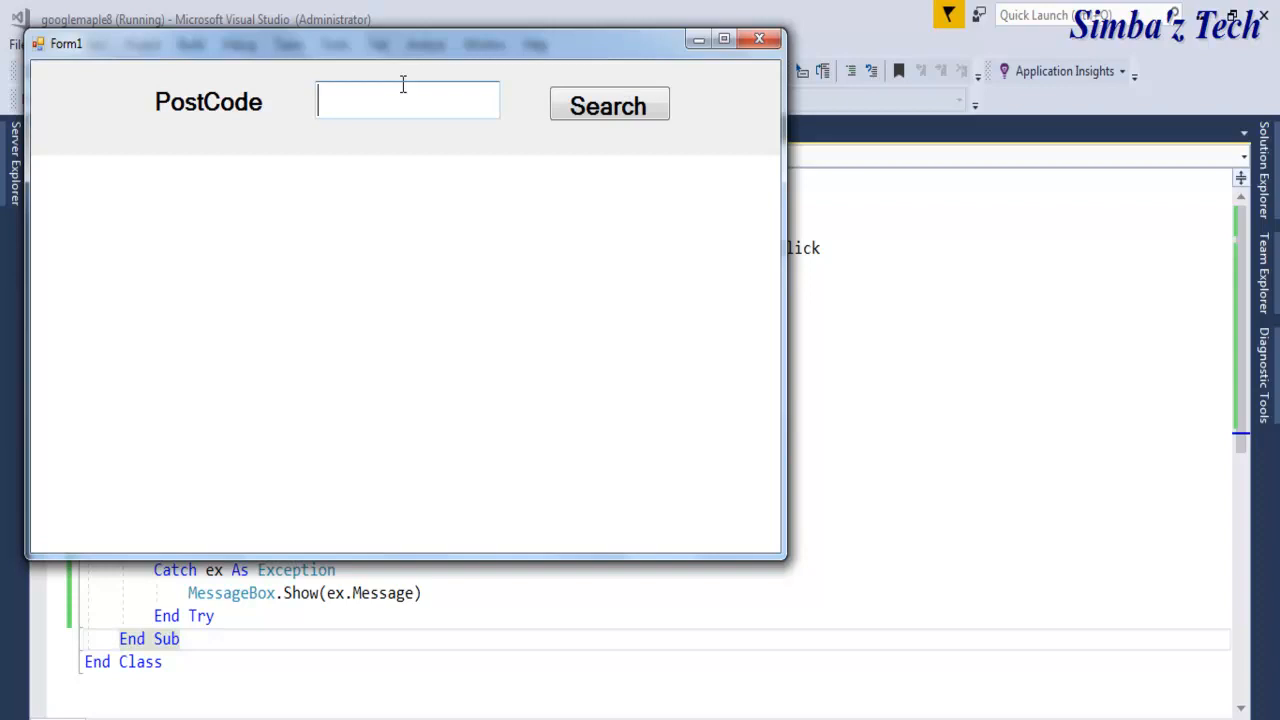
type("w2")
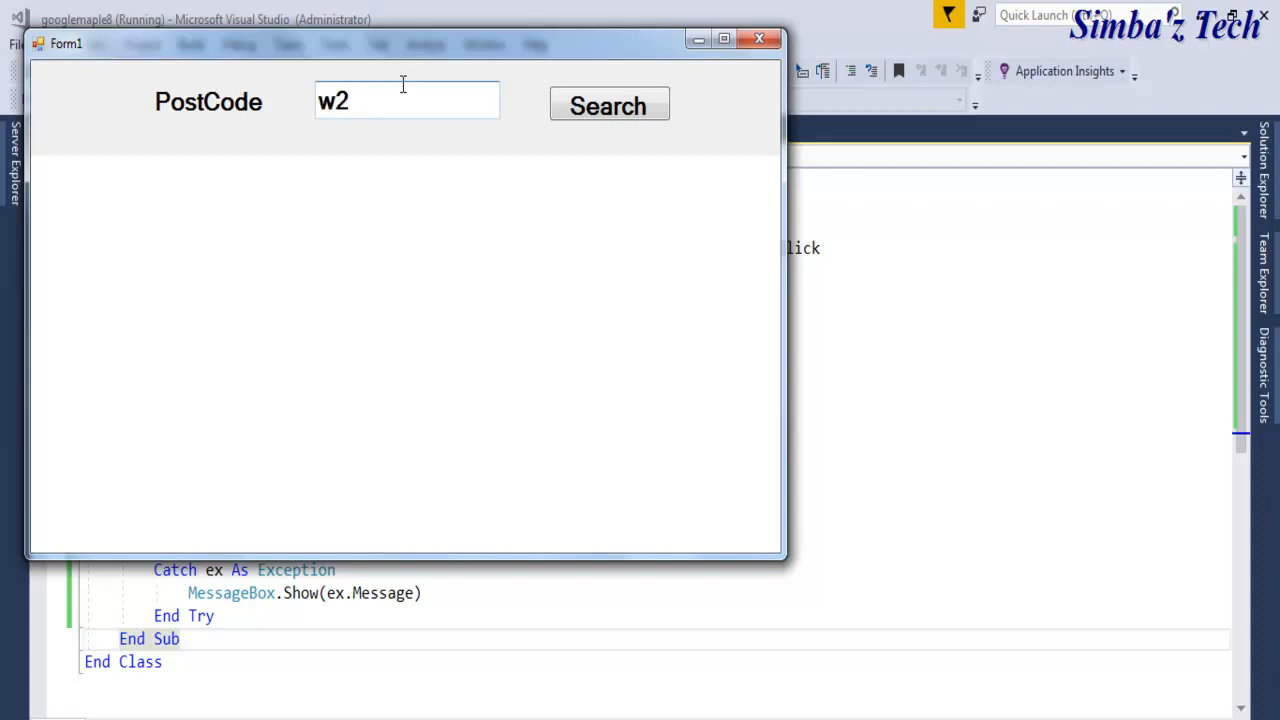
type("1n")
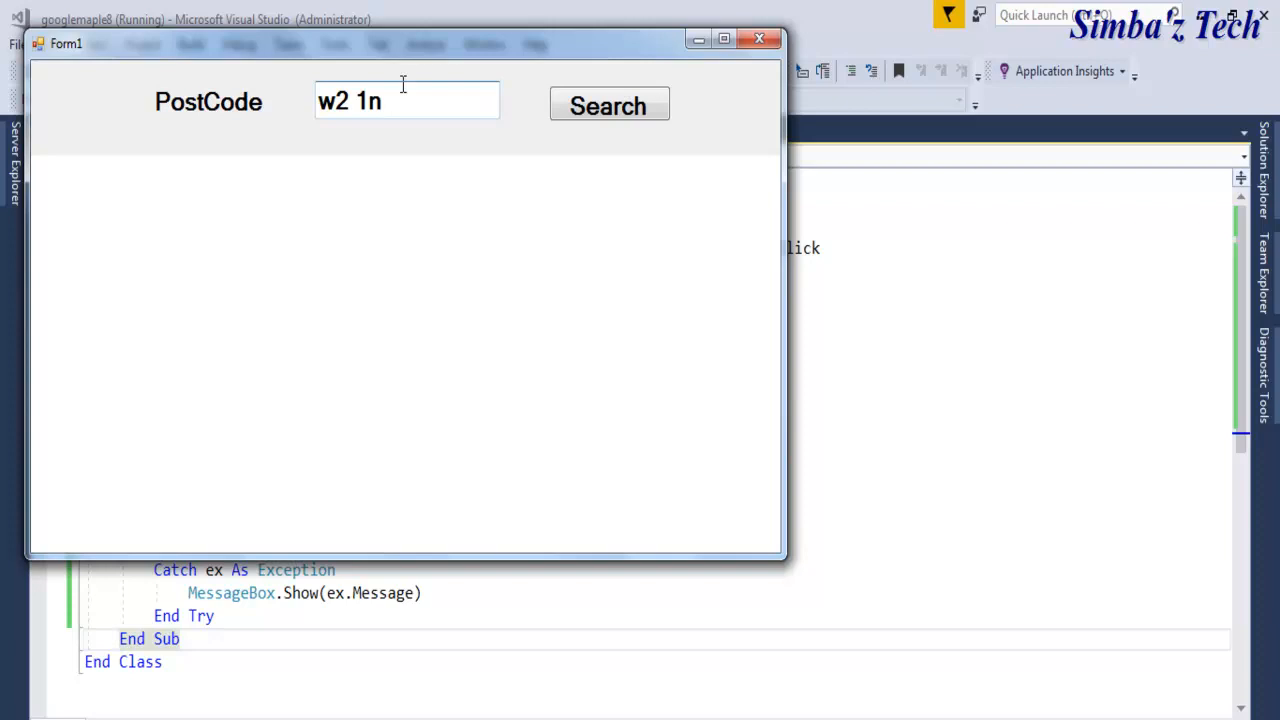
type("b")
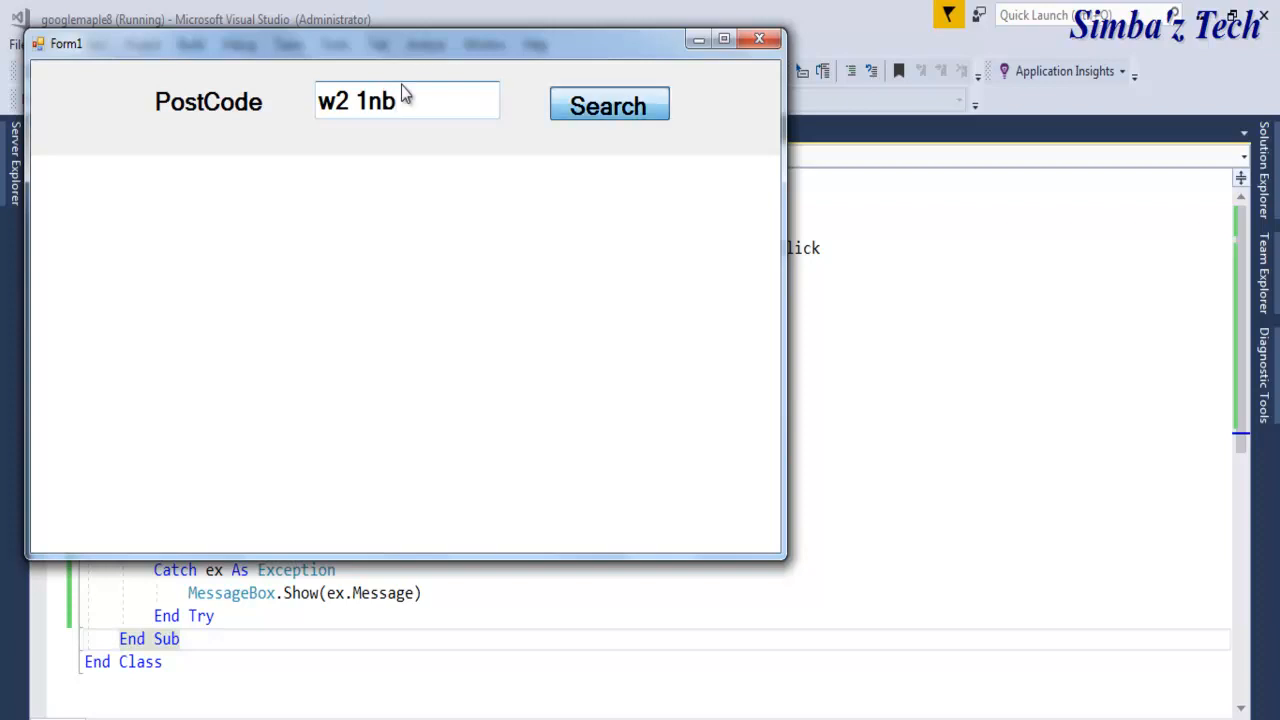
left_click(607, 105)
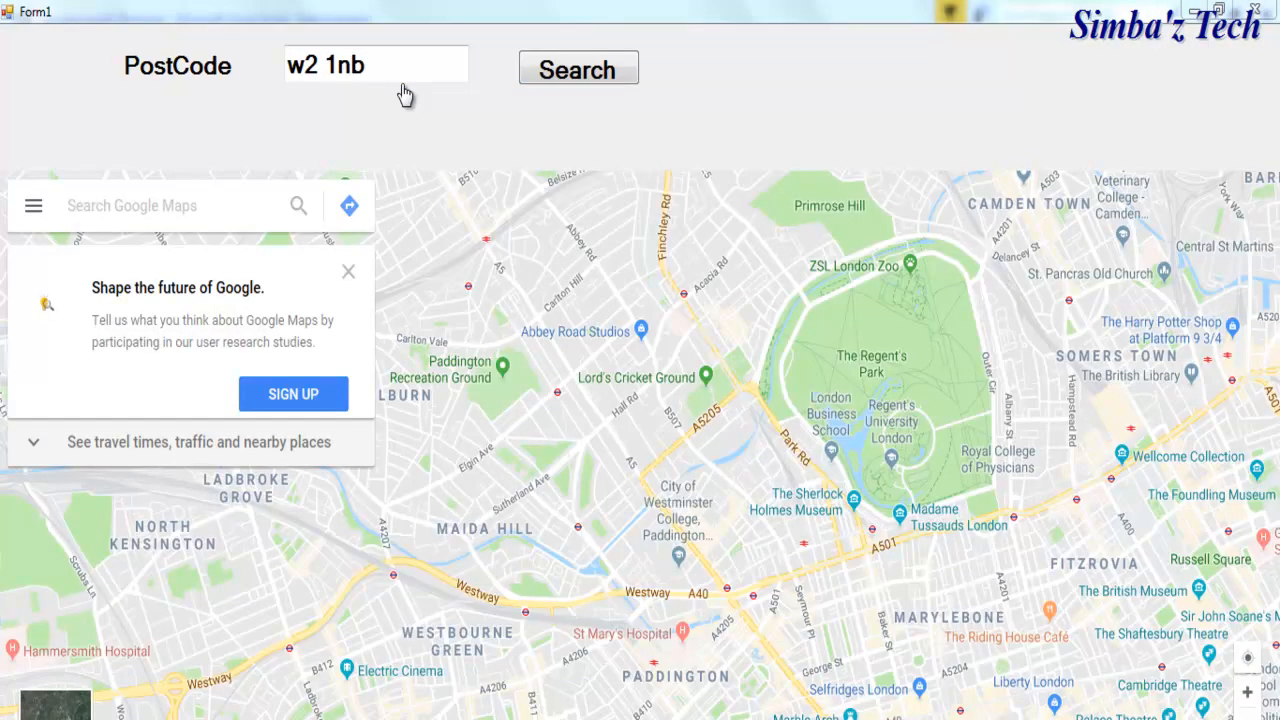